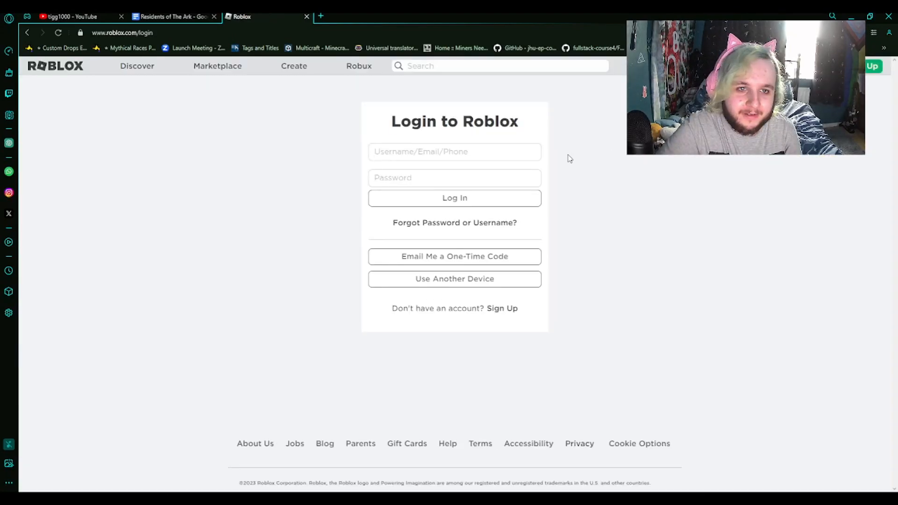
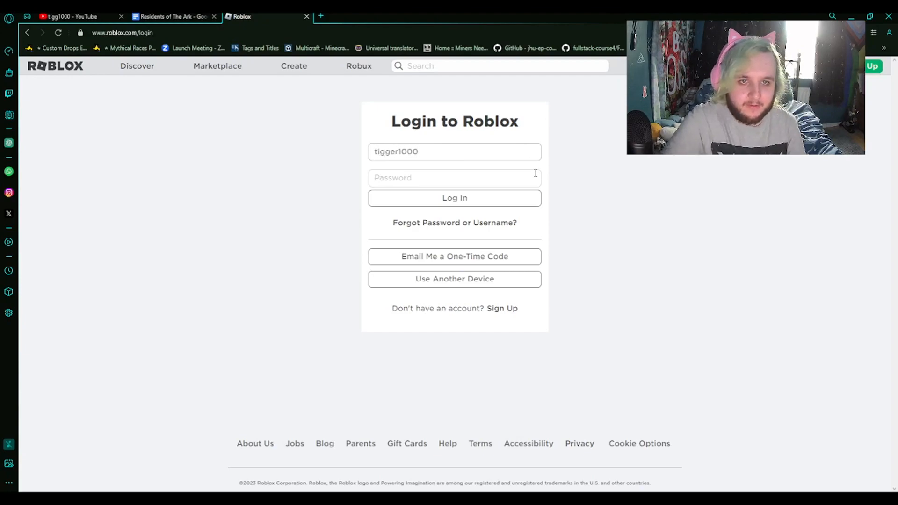
Enter username 'tig' and the password, then submit the Roblox login form.
{"action": "left_click", "coordinate": [454, 177]}
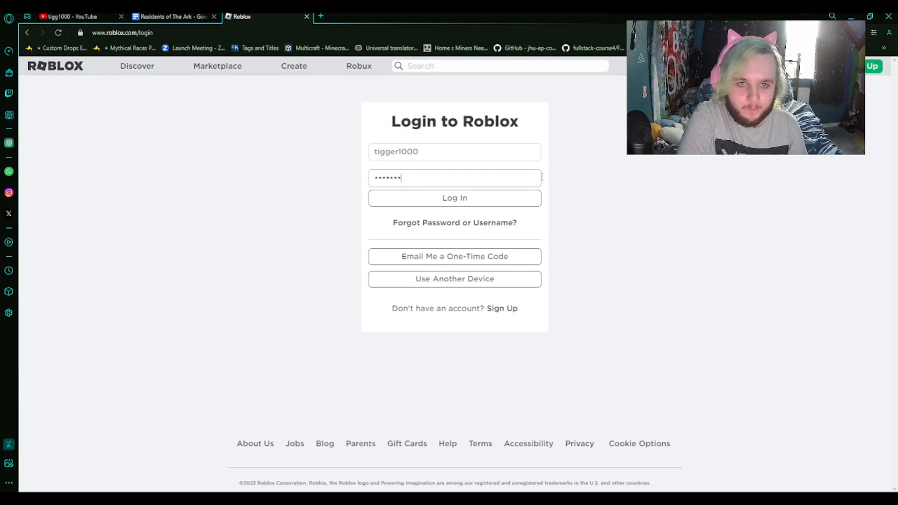
{"action": "left_click", "coordinate": [454, 197]}
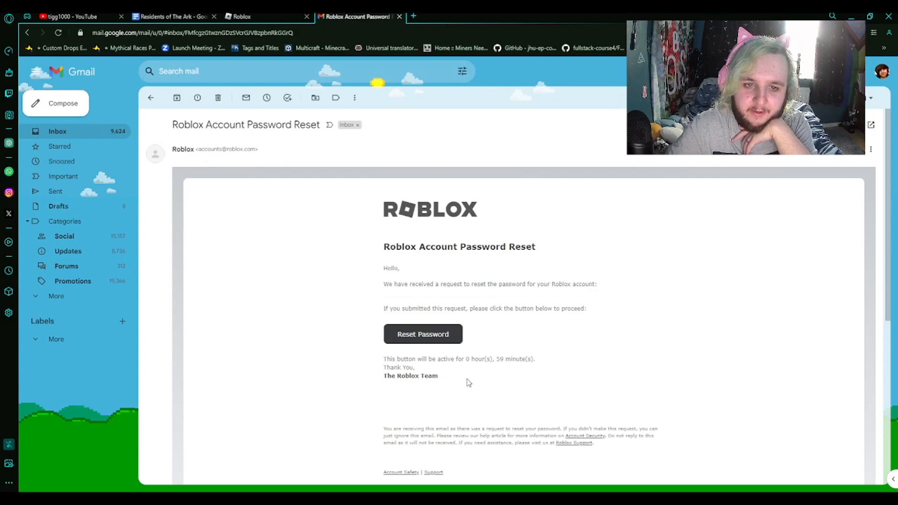
{"action": "left_click", "coordinate": [423, 334]}
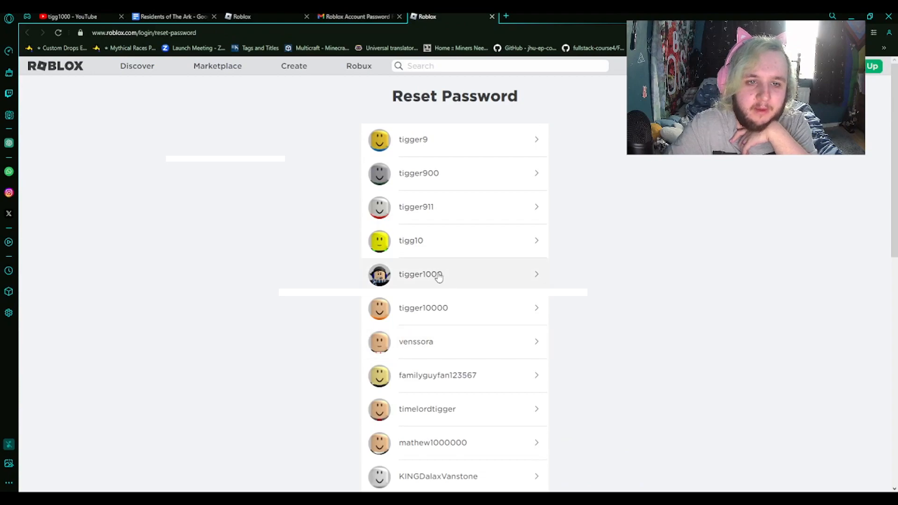
{"action": "mouse_move", "coordinate": [409, 283]}
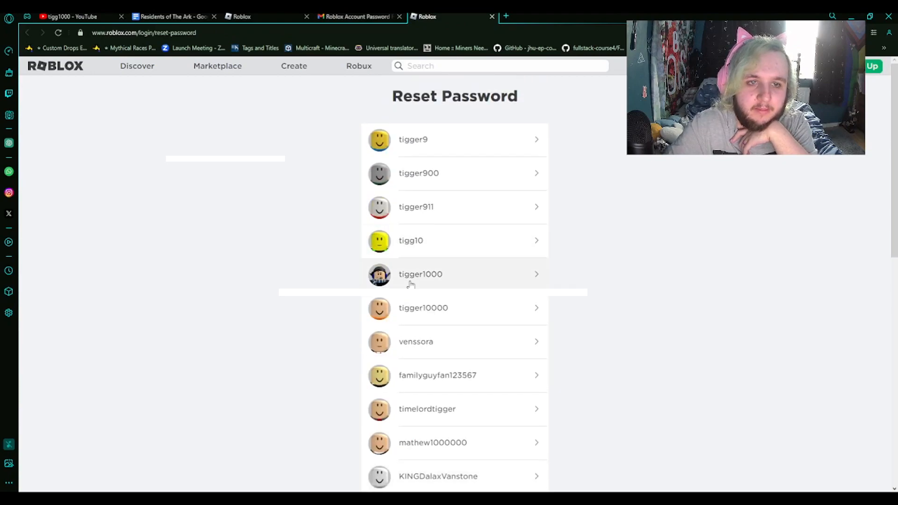
{"action": "left_click", "coordinate": [454, 274]}
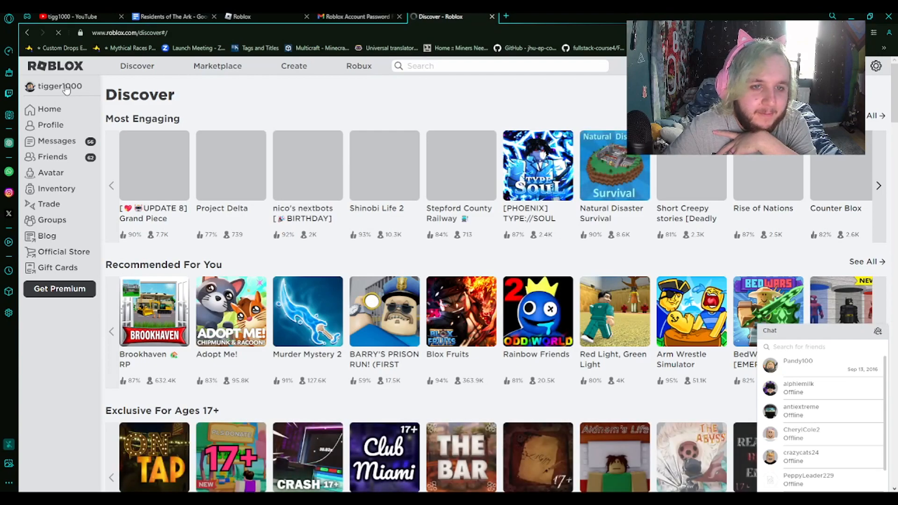
{"action": "left_click", "coordinate": [58, 86]}
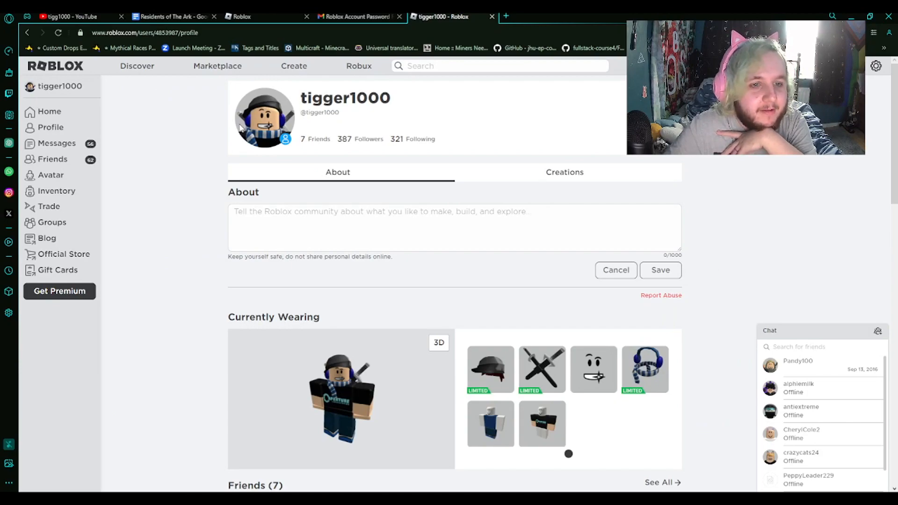
{"action": "mouse_move", "coordinate": [256, 371]}
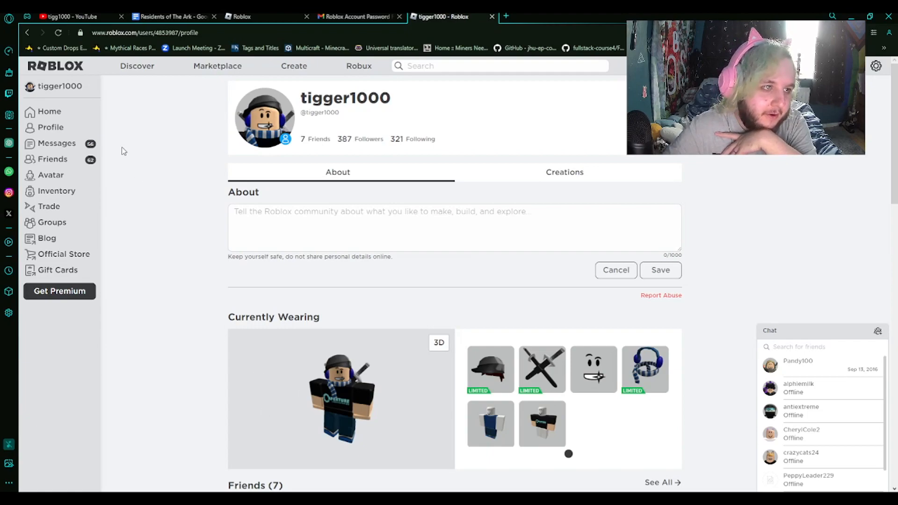
{"action": "mouse_move", "coordinate": [86, 109]}
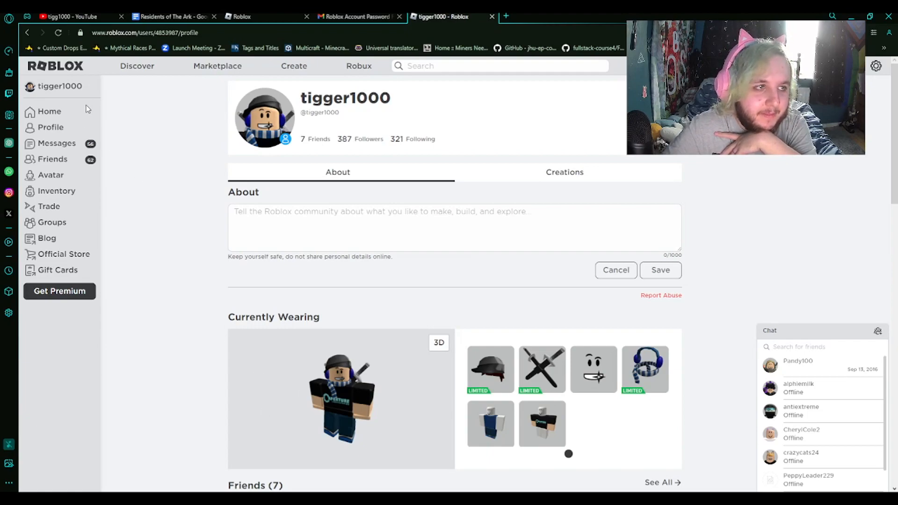
Browse the Home page's Tycoon, Shooter, Simulator and Survival game rows.
{"action": "left_click", "coordinate": [48, 111]}
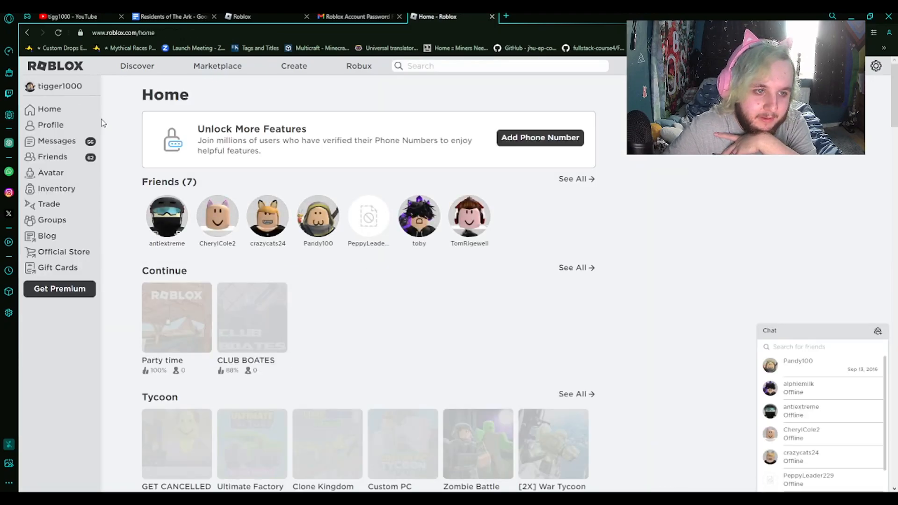
{"action": "scroll", "scroll_direction": "down", "scroll_amount": 3}
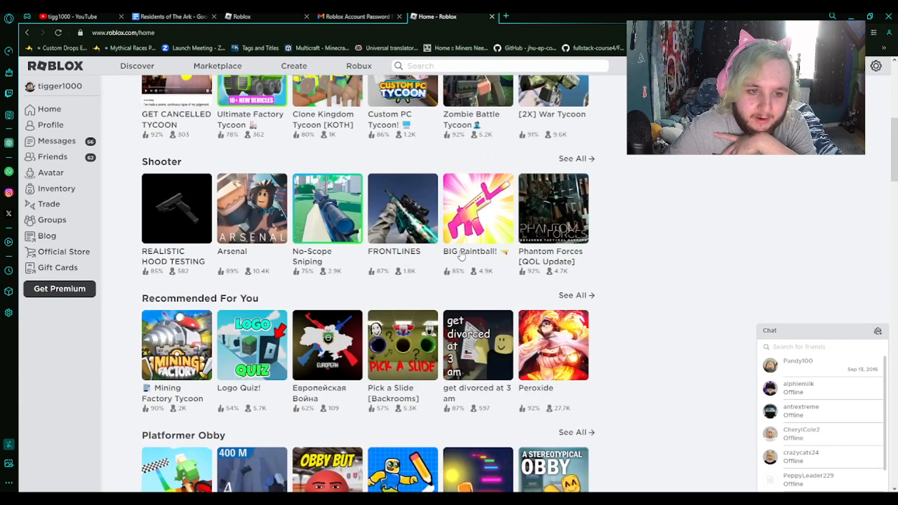
{"action": "scroll", "scroll_direction": "down", "scroll_amount": 3}
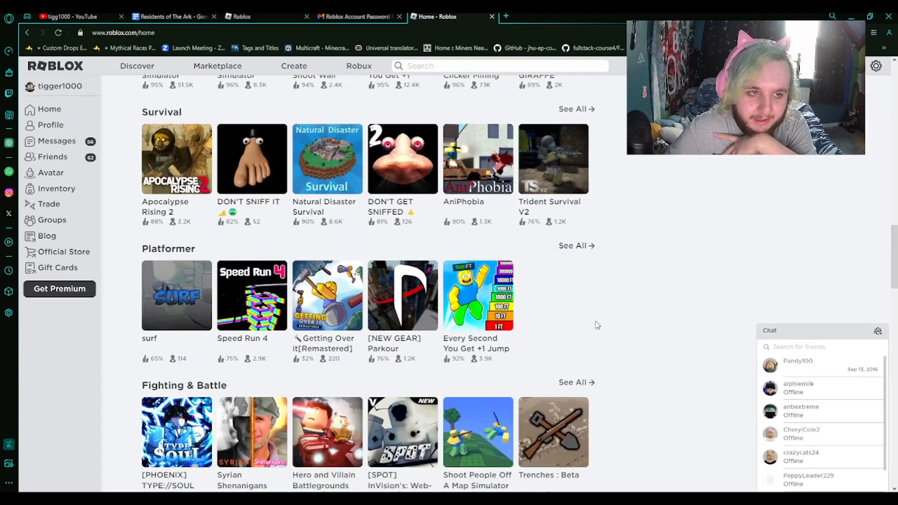
{"action": "scroll", "scroll_direction": "up", "scroll_amount": 3}
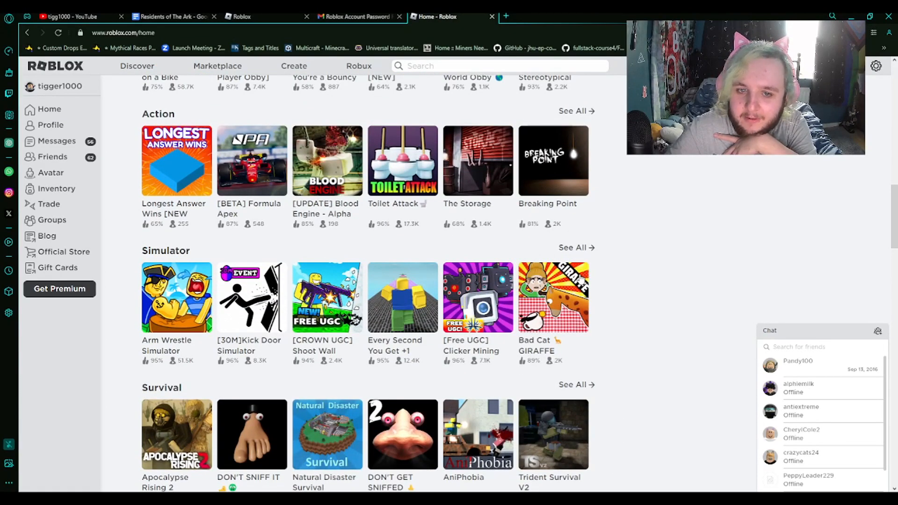
{"action": "scroll", "scroll_direction": "up", "scroll_amount": 3}
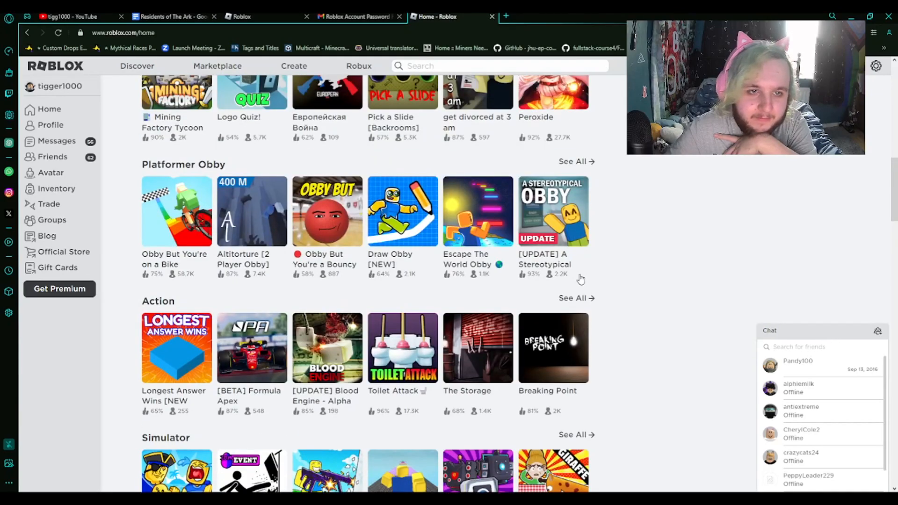
{"action": "scroll", "scroll_direction": "down", "scroll_amount": 3}
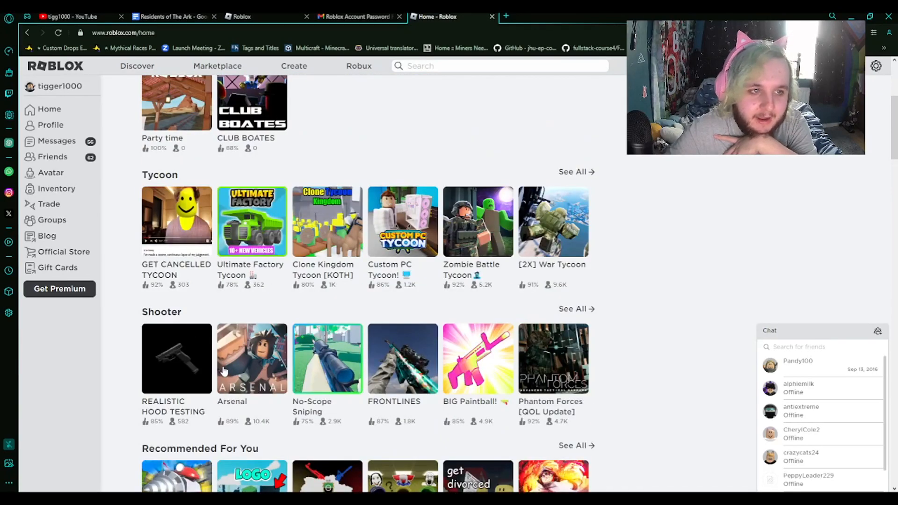
{"action": "scroll", "scroll_direction": "down", "scroll_amount": 3}
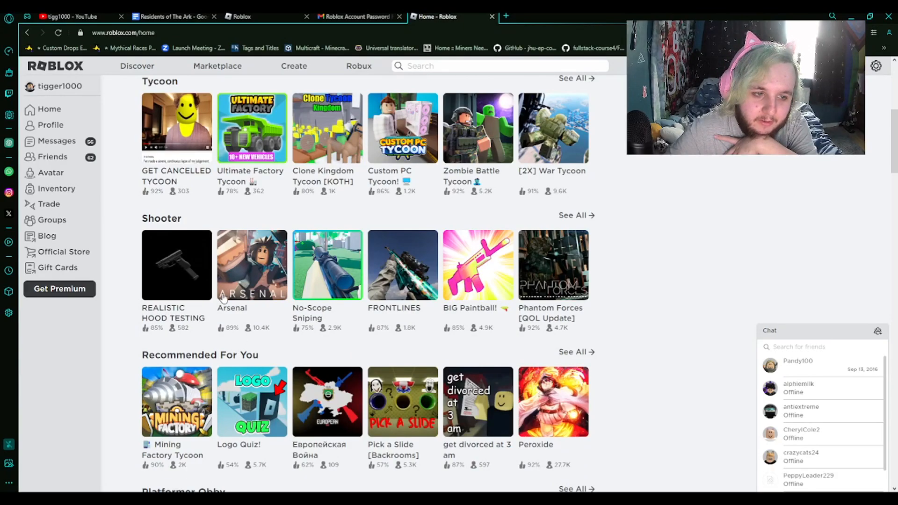
{"action": "scroll", "scroll_direction": "down", "scroll_amount": 3}
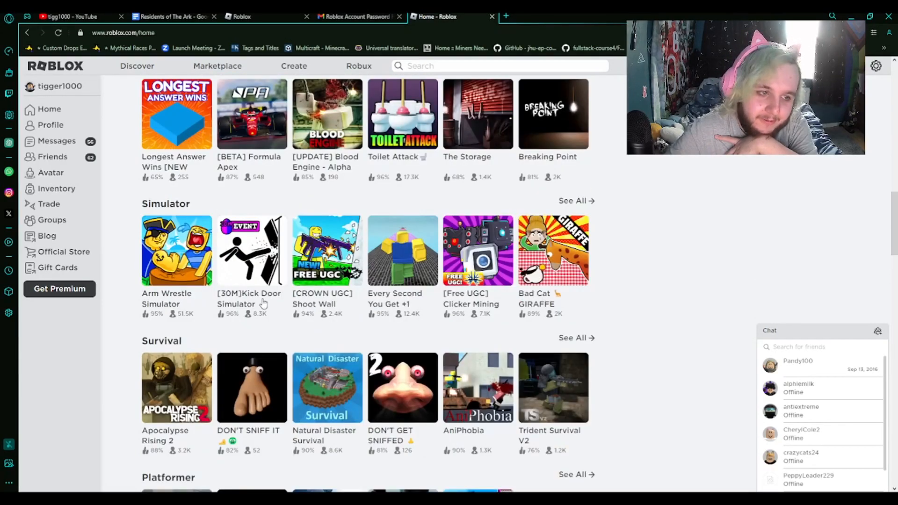
{"action": "scroll", "scroll_direction": "down", "scroll_amount": 3}
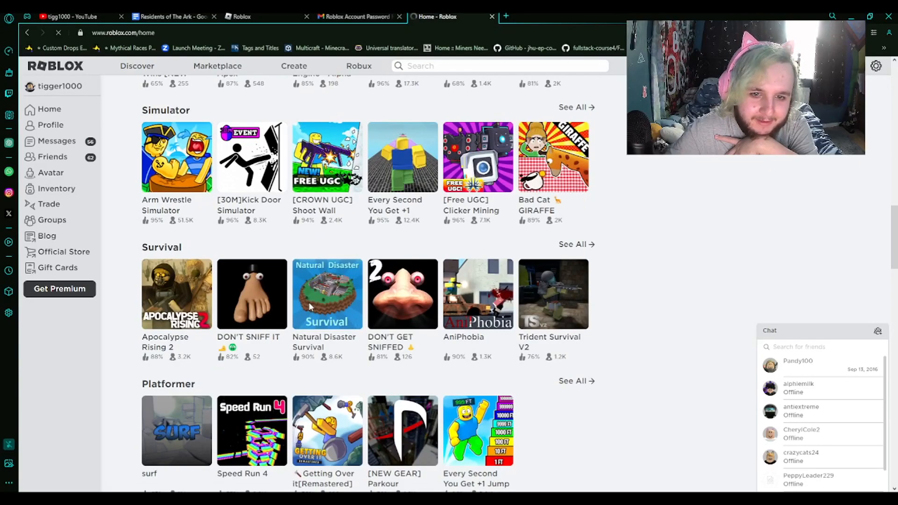
Visit the Natural Disaster Survival and Evade game pages.
{"action": "left_click", "coordinate": [327, 293]}
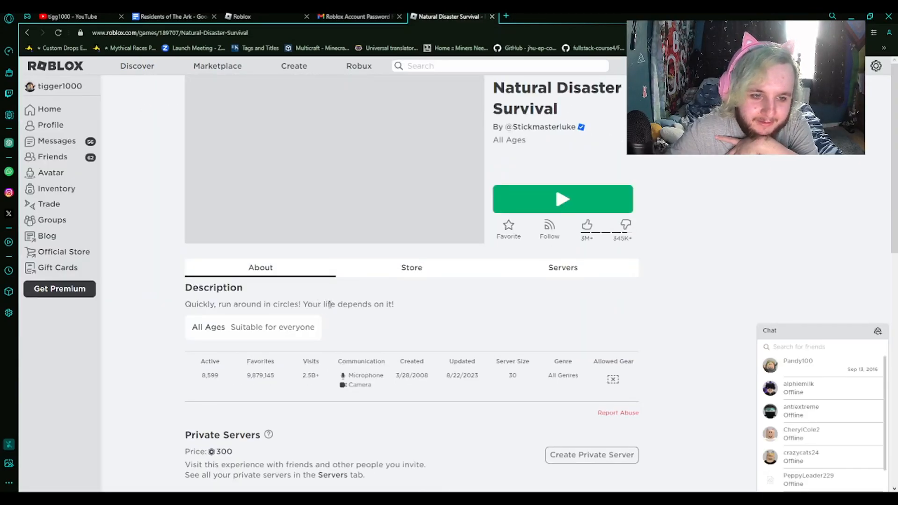
{"action": "scroll", "scroll_direction": "down", "scroll_amount": 3}
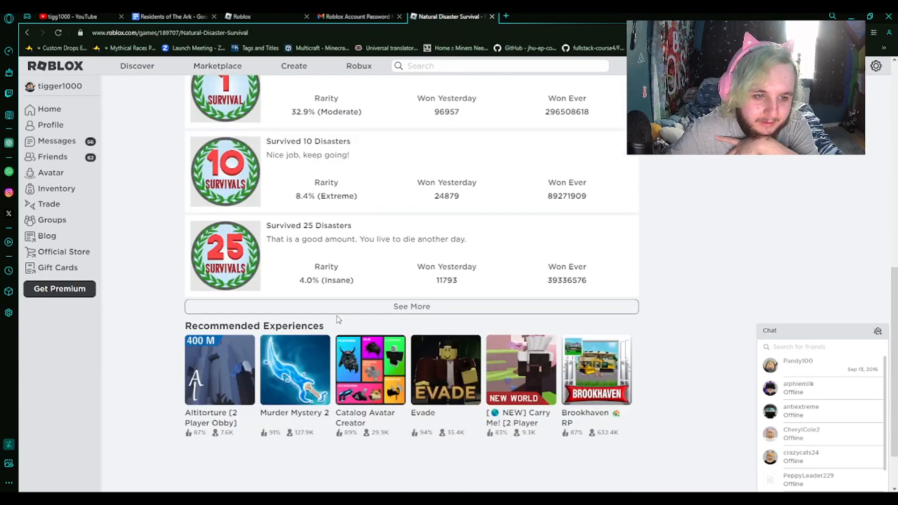
{"action": "scroll", "scroll_direction": "down", "scroll_amount": 3}
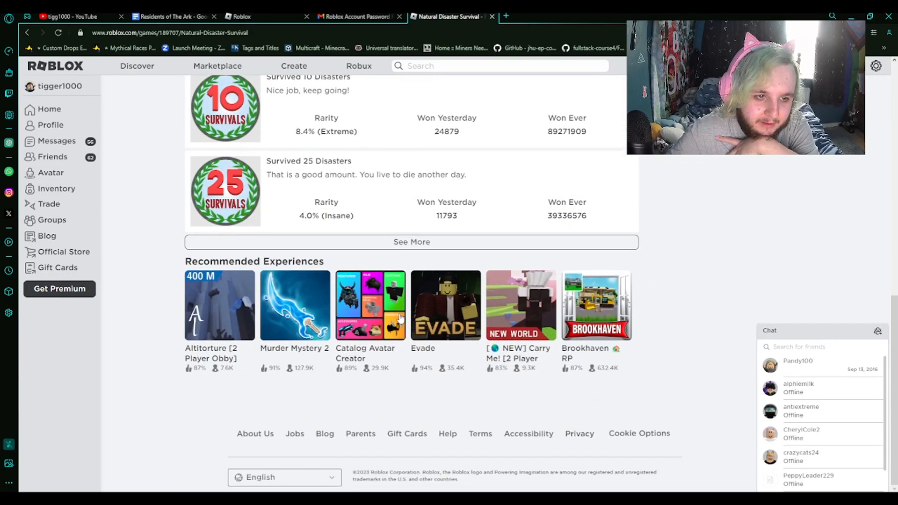
{"action": "left_click", "coordinate": [445, 304]}
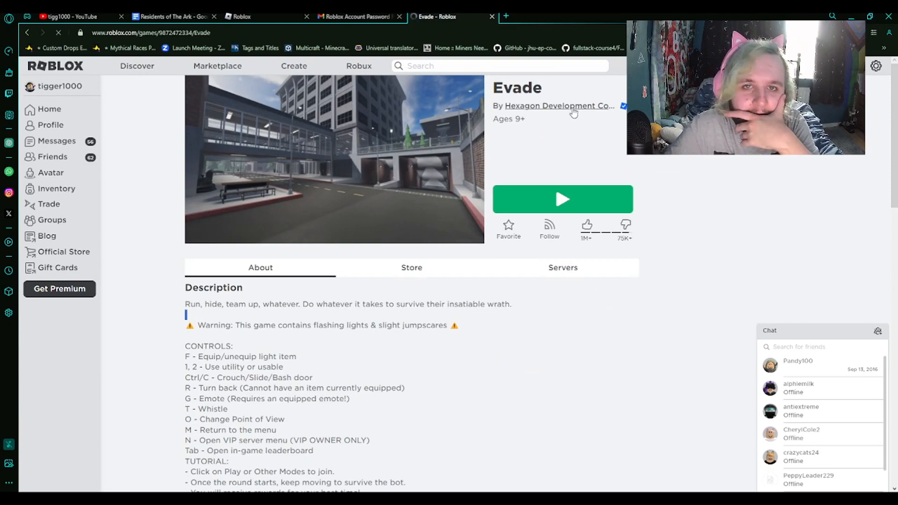
Open Evade's group owner Oster and browse their outfit and friends.
{"action": "left_click", "coordinate": [559, 106]}
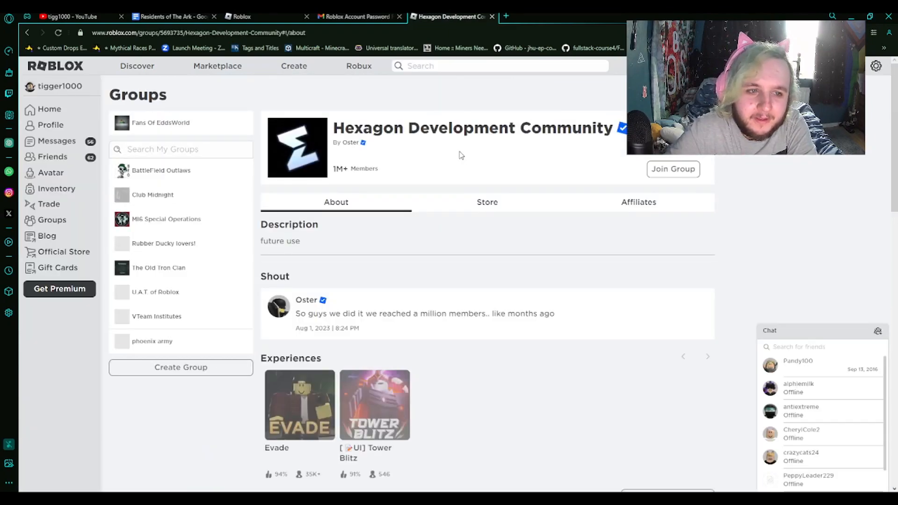
{"action": "left_click", "coordinate": [349, 142]}
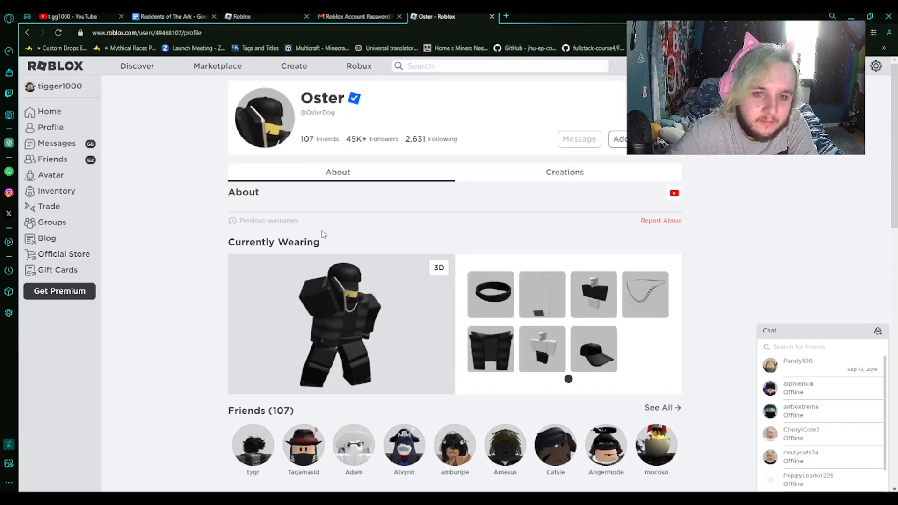
{"action": "scroll", "scroll_direction": "down", "scroll_amount": 3}
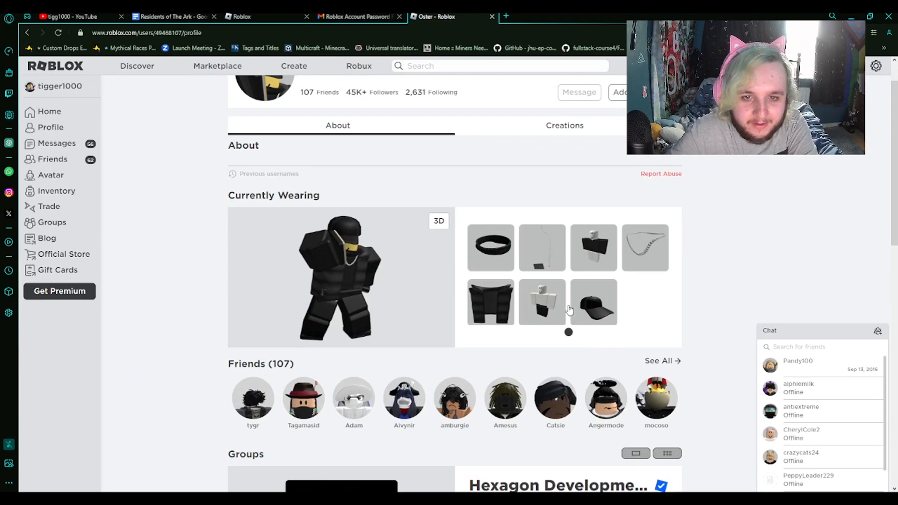
{"action": "mouse_move", "coordinate": [550, 303]}
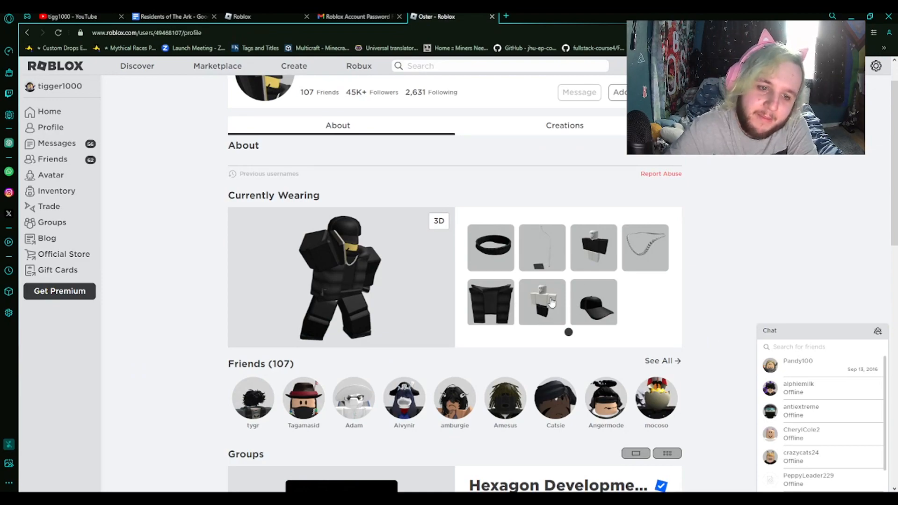
{"action": "scroll", "scroll_direction": "down", "scroll_amount": 3}
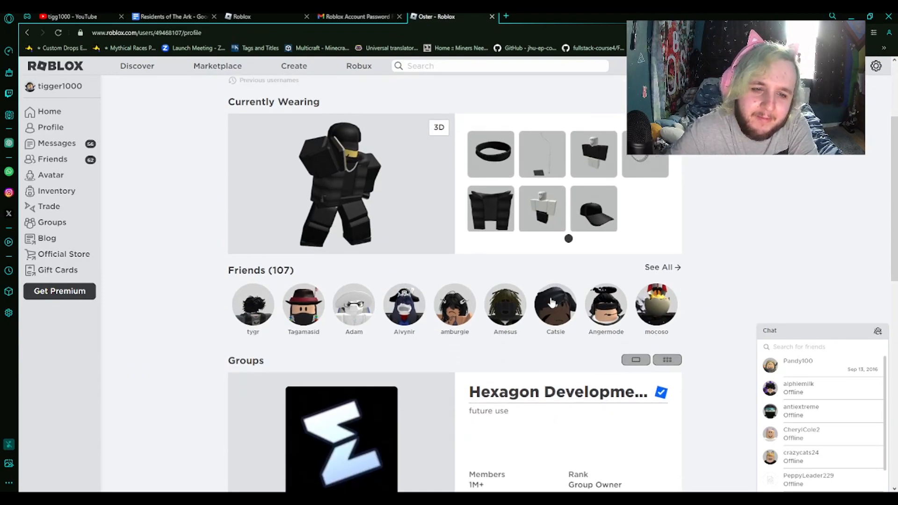
{"action": "scroll", "scroll_direction": "up", "scroll_amount": 3}
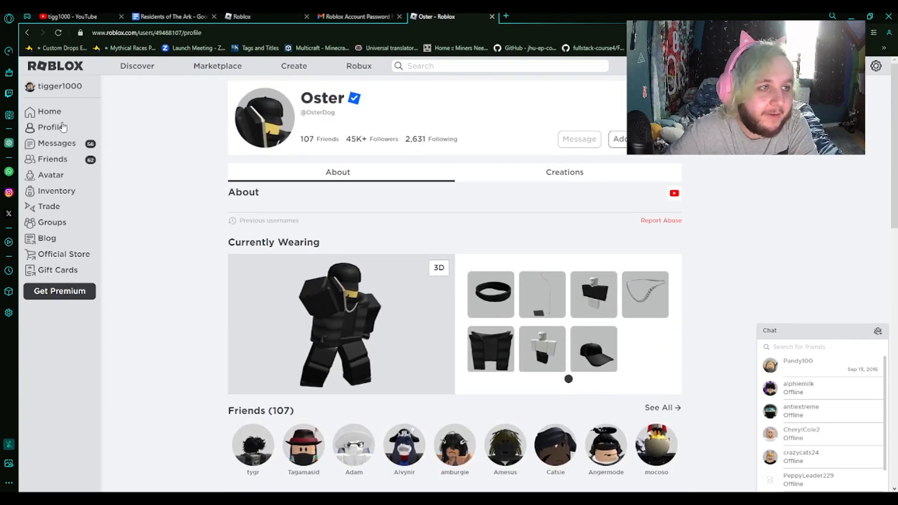
{"action": "mouse_move", "coordinate": [59, 114]}
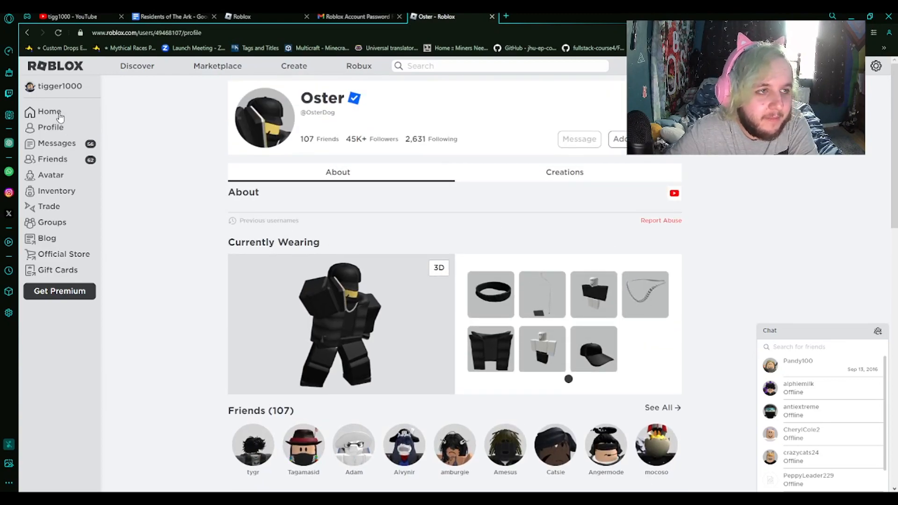
{"action": "left_click", "coordinate": [49, 111]}
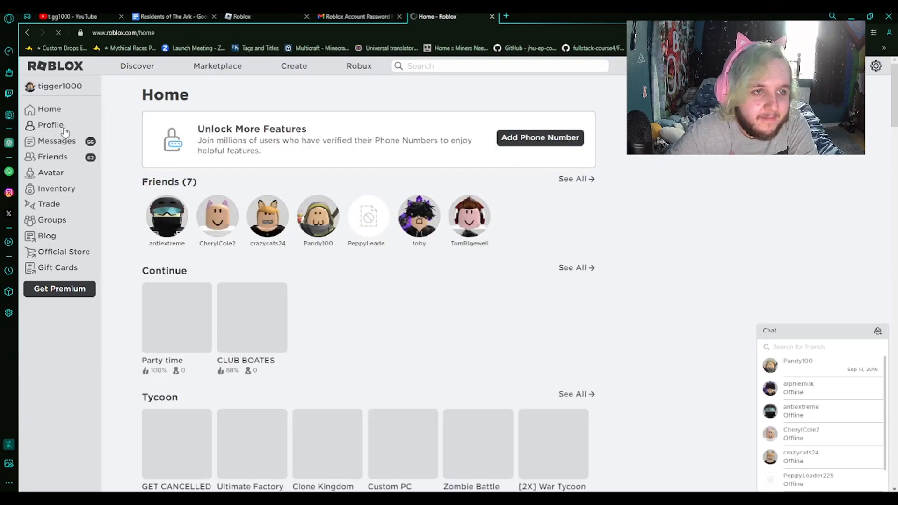
{"action": "left_click", "coordinate": [51, 125]}
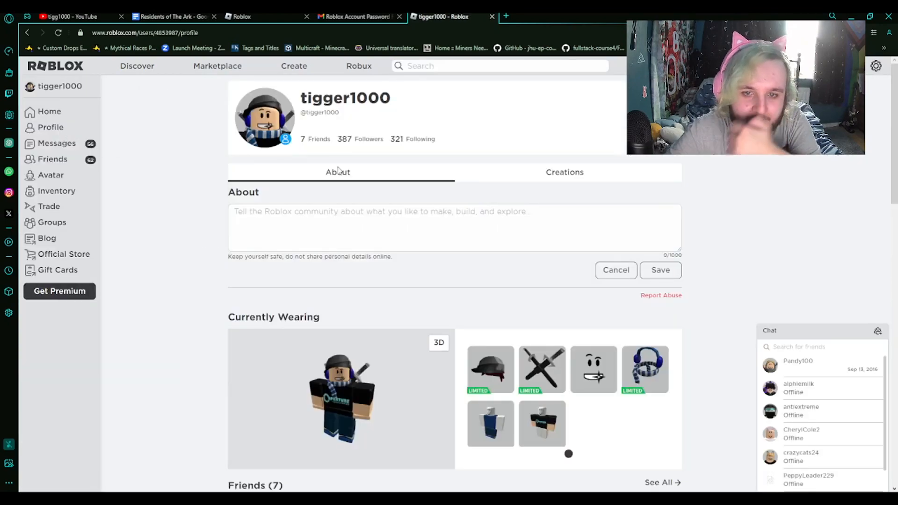
{"action": "scroll", "scroll_direction": "down", "scroll_amount": 3}
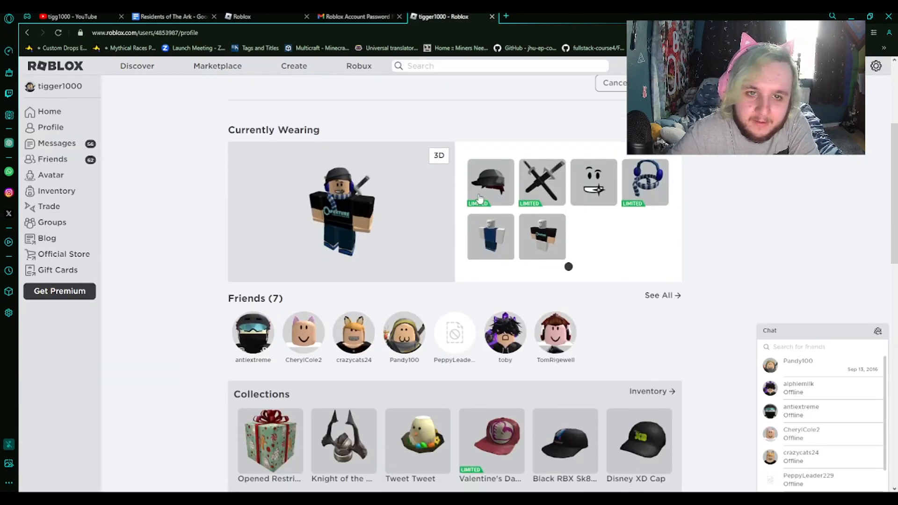
{"action": "left_click", "coordinate": [490, 182]}
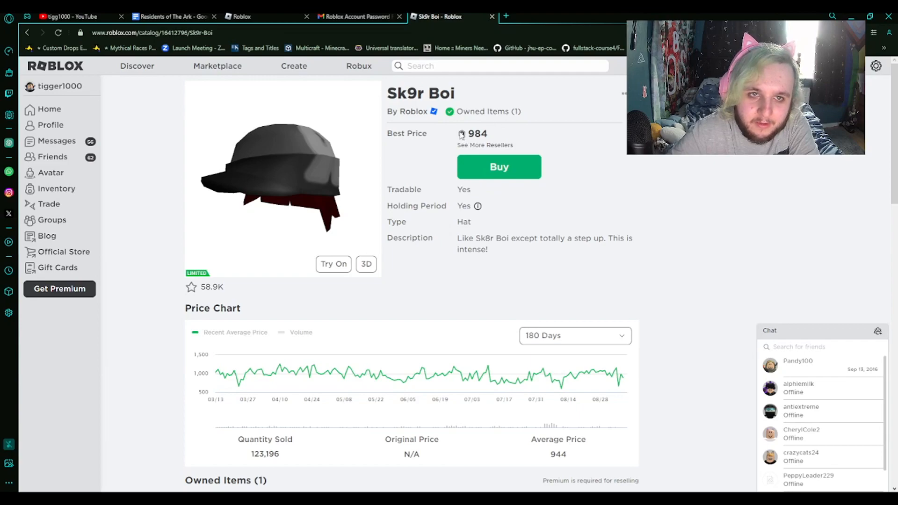
Review the Sk9r Boi price chart and resellers, then bring up Buy Robux.
{"action": "scroll", "scroll_direction": "down", "scroll_amount": 3}
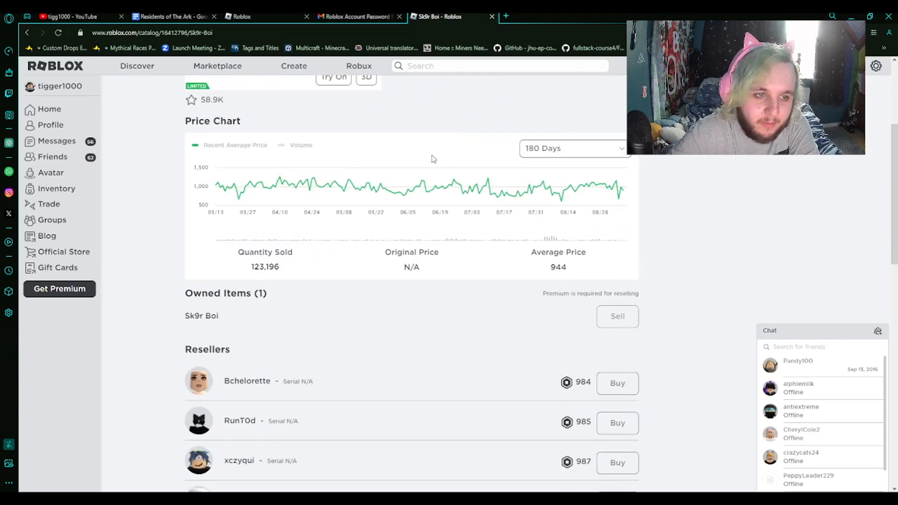
{"action": "mouse_move", "coordinate": [423, 193]}
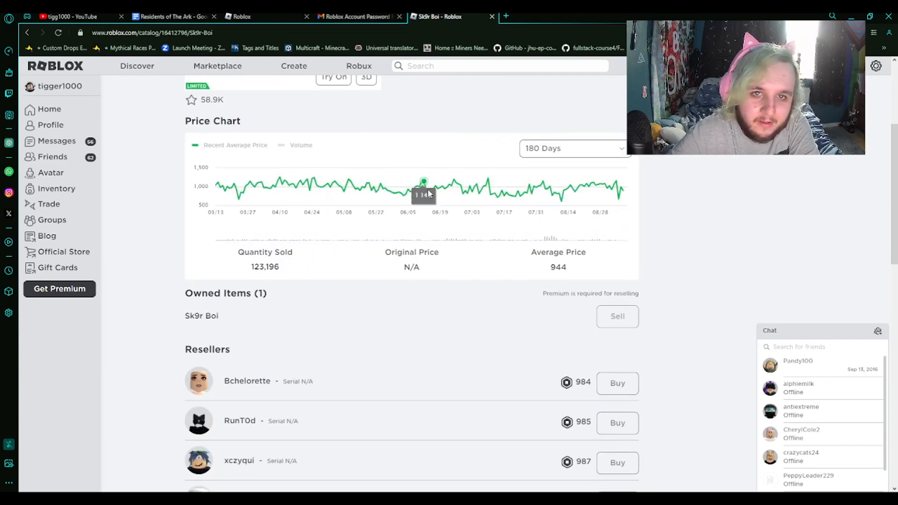
{"action": "mouse_move", "coordinate": [255, 204]}
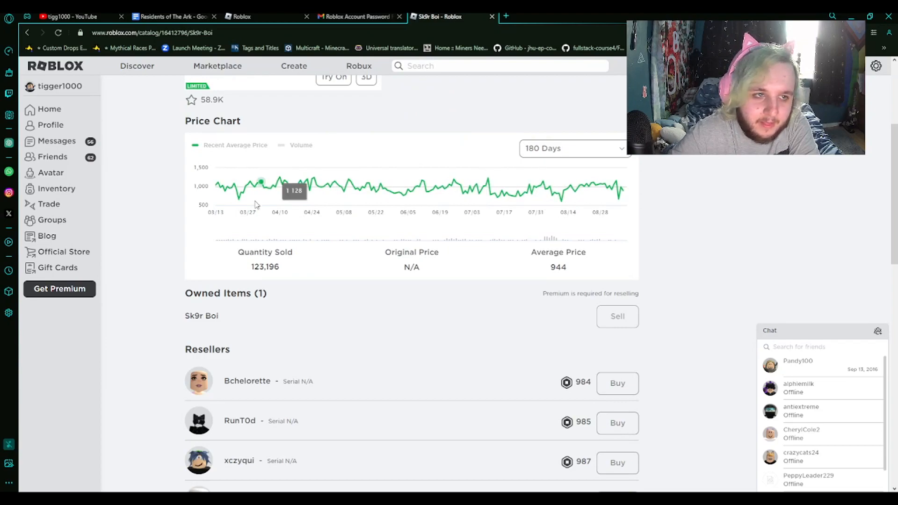
{"action": "scroll", "scroll_direction": "down", "scroll_amount": 3}
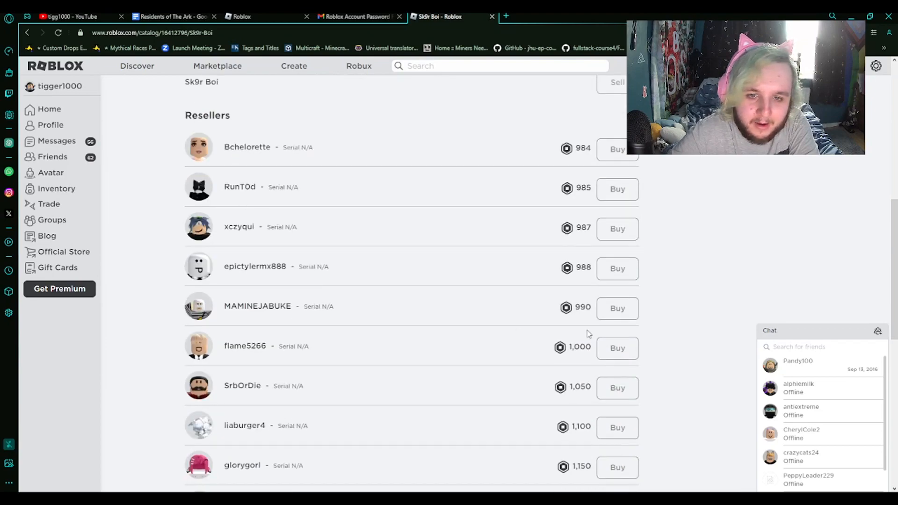
{"action": "left_click", "coordinate": [59, 86]}
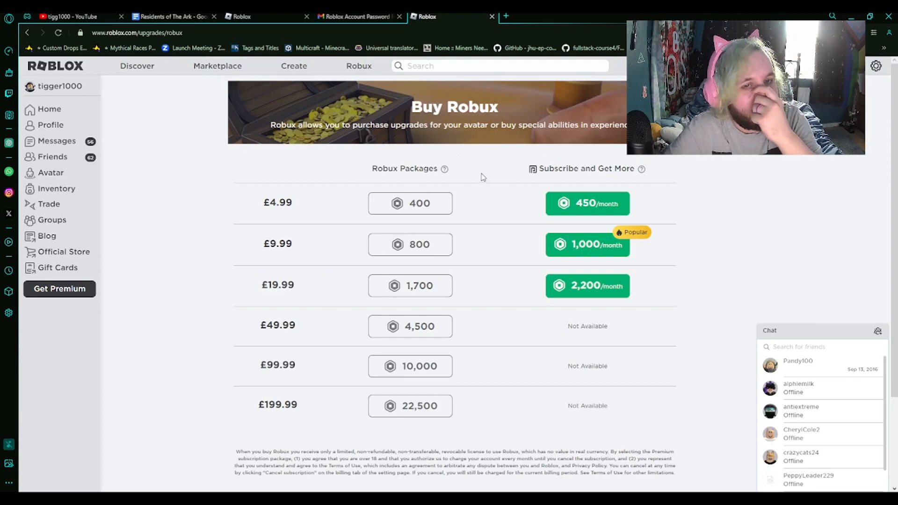
{"action": "mouse_move", "coordinate": [393, 252]}
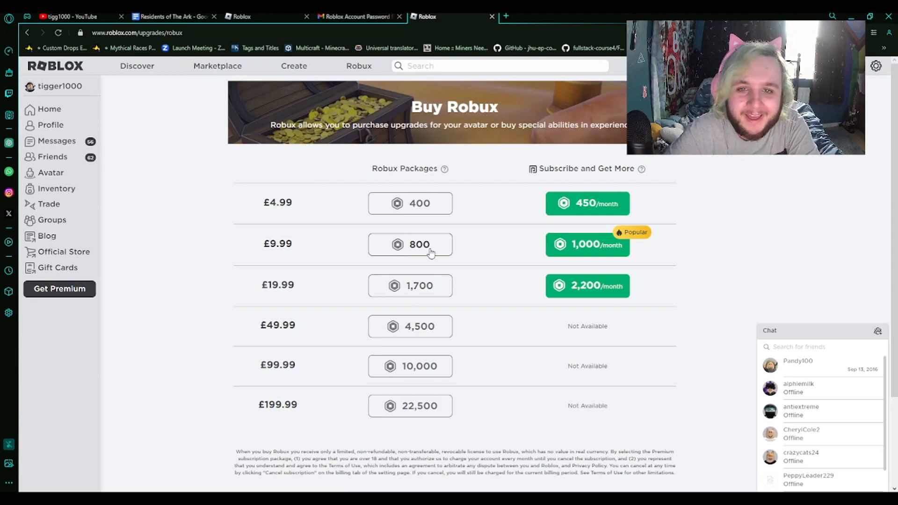
{"action": "mouse_move", "coordinate": [429, 252]}
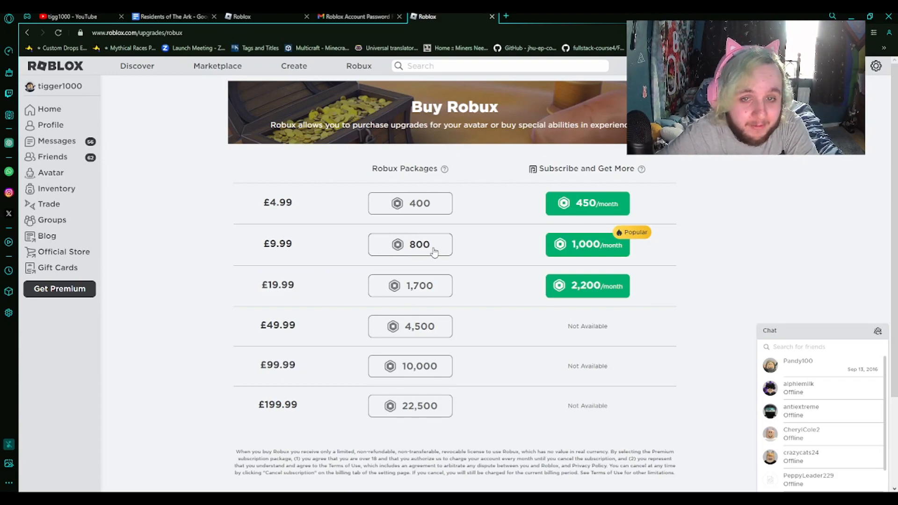
{"action": "mouse_move", "coordinate": [573, 255]}
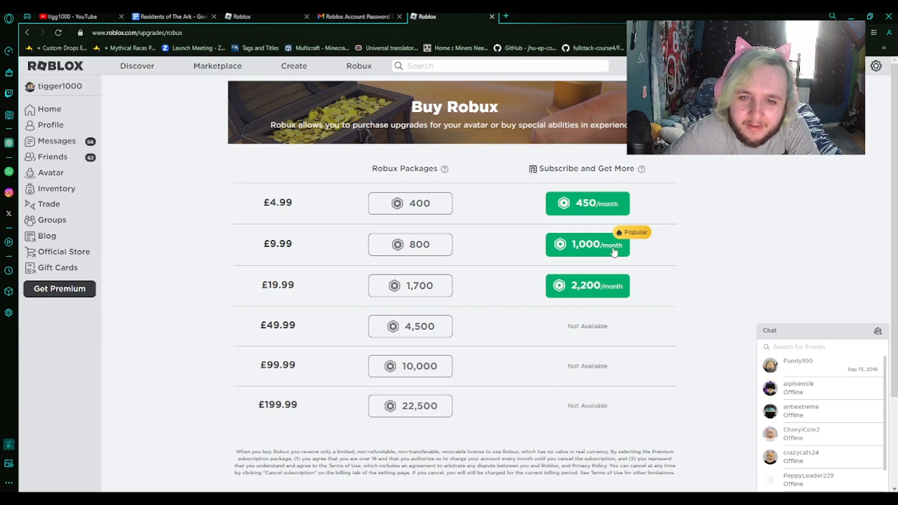
Preview the Premium 1,000/month checkout, then go Home and reach the inventory.
{"action": "left_click", "coordinate": [586, 244]}
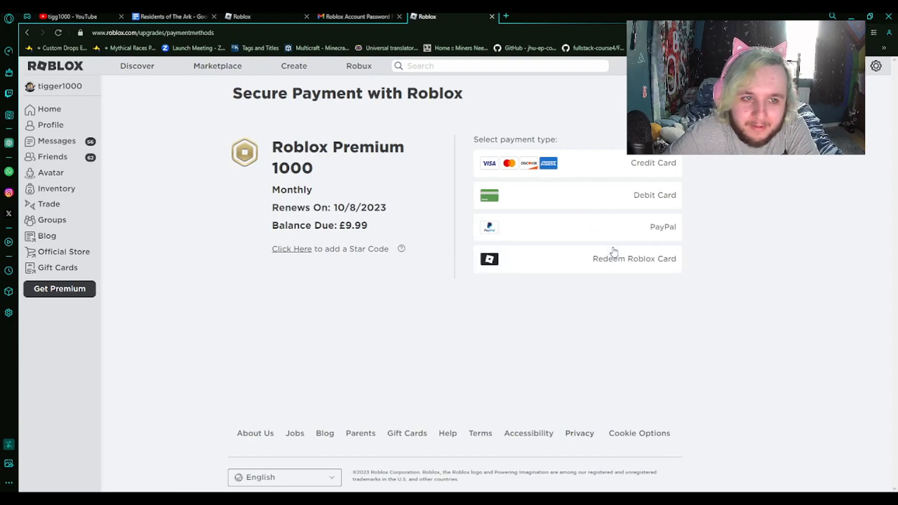
{"action": "mouse_move", "coordinate": [591, 246]}
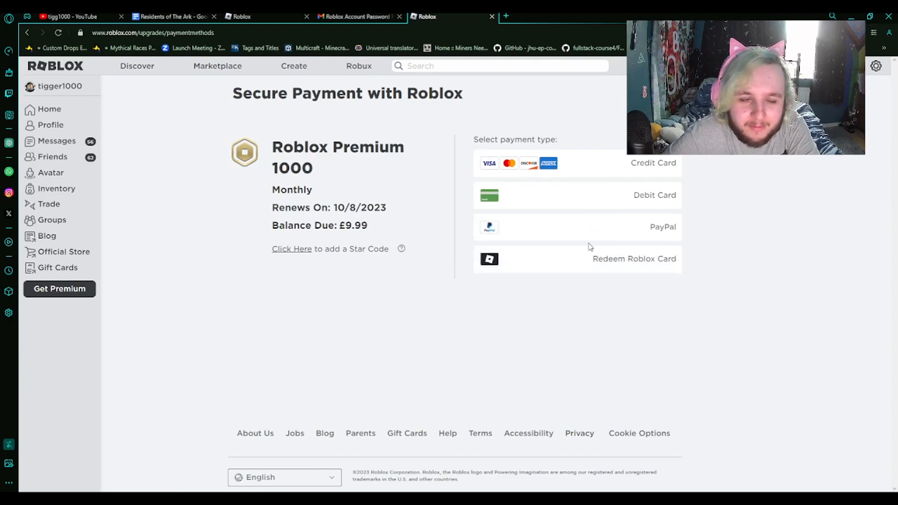
{"action": "mouse_move", "coordinate": [426, 255]}
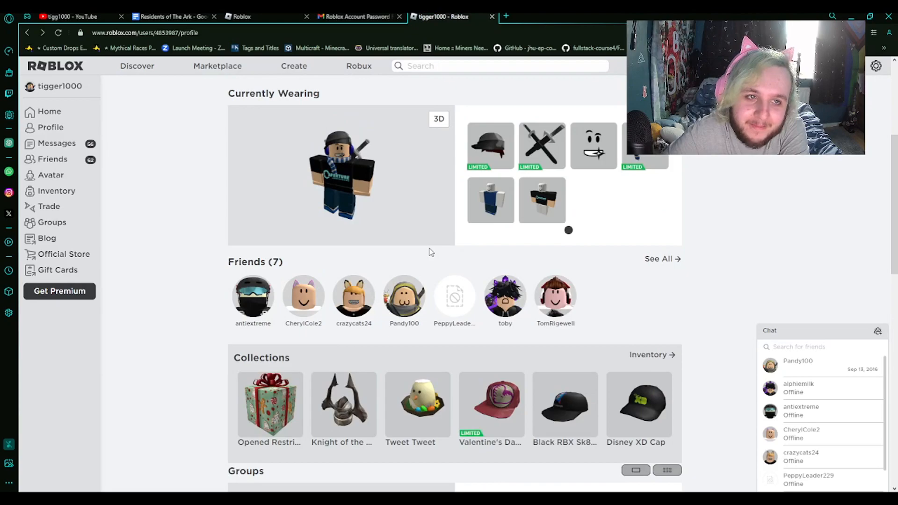
{"action": "left_click", "coordinate": [49, 109]}
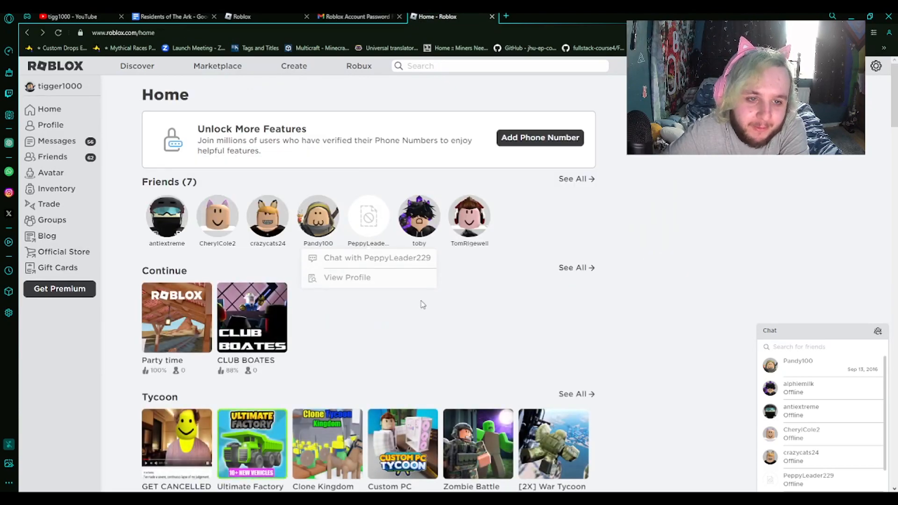
{"action": "scroll", "scroll_direction": "down", "scroll_amount": 3}
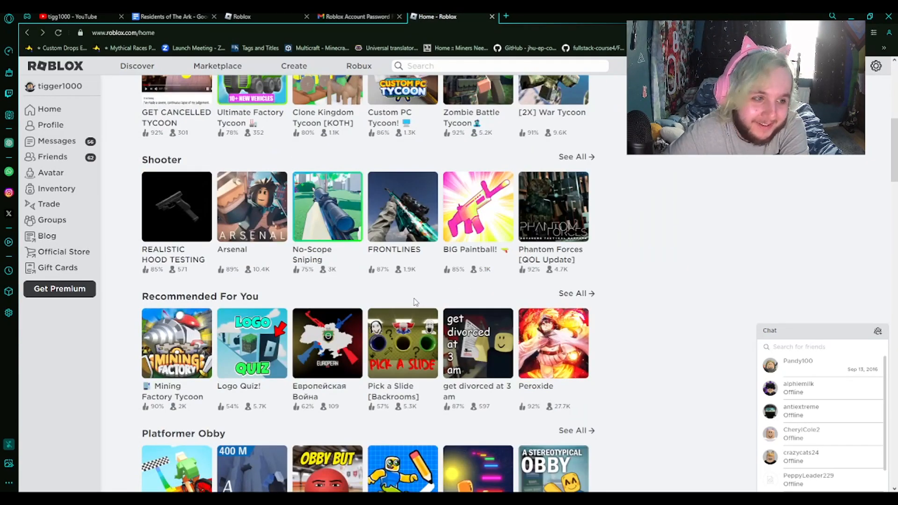
{"action": "scroll", "scroll_direction": "up", "scroll_amount": 3}
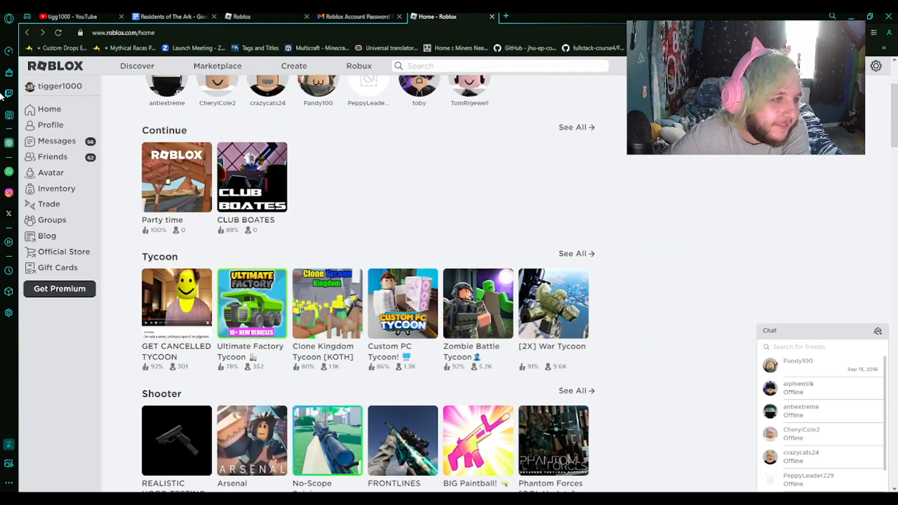
{"action": "left_click", "coordinate": [57, 189]}
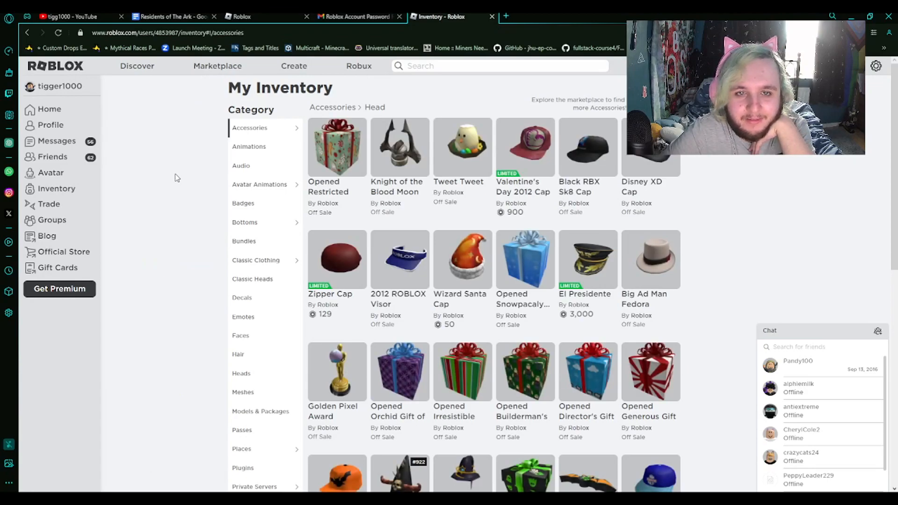
View the Knight of the Blood Moon hat's details and return to accessories inventory.
{"action": "scroll", "scroll_direction": "down", "scroll_amount": 3}
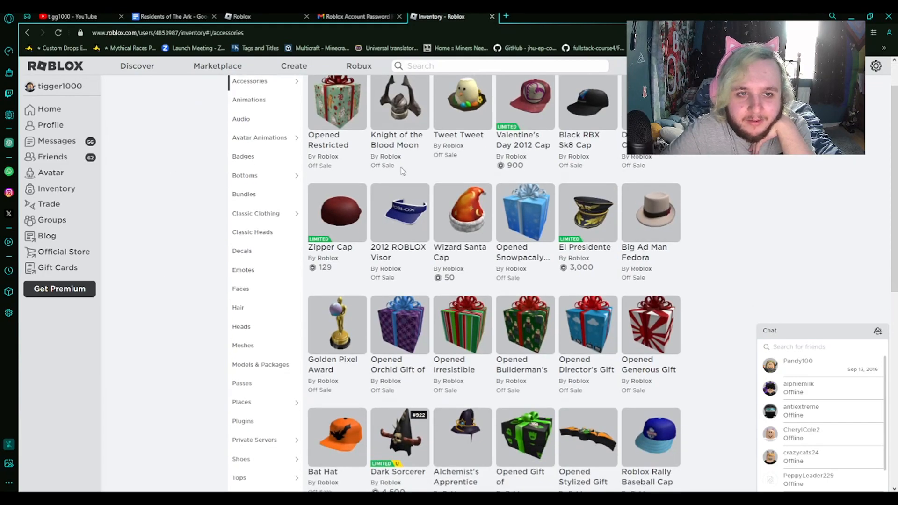
{"action": "left_click", "coordinate": [395, 103]}
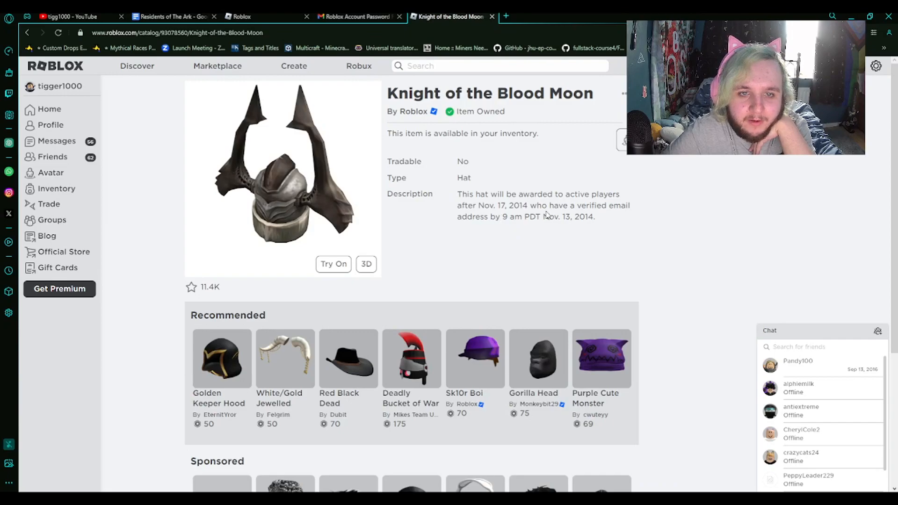
{"action": "left_click", "coordinate": [56, 188]}
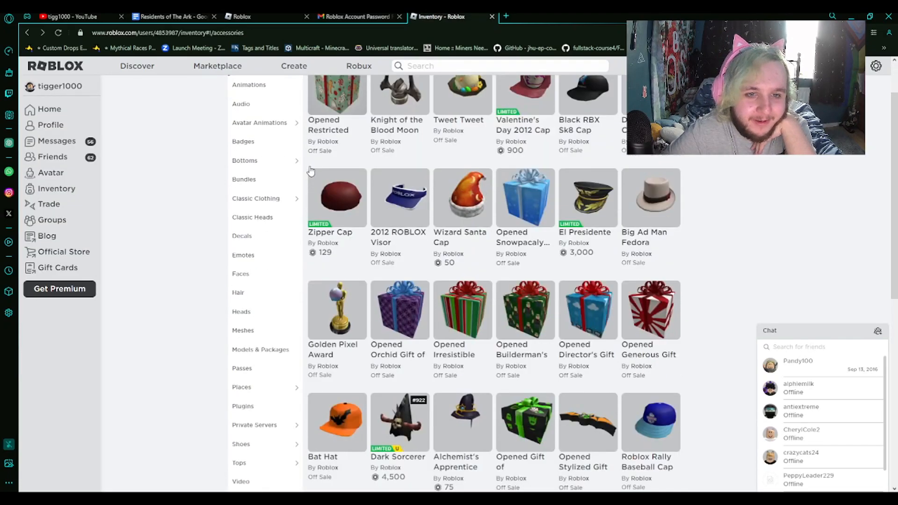
{"action": "scroll", "scroll_direction": "down", "scroll_amount": 3}
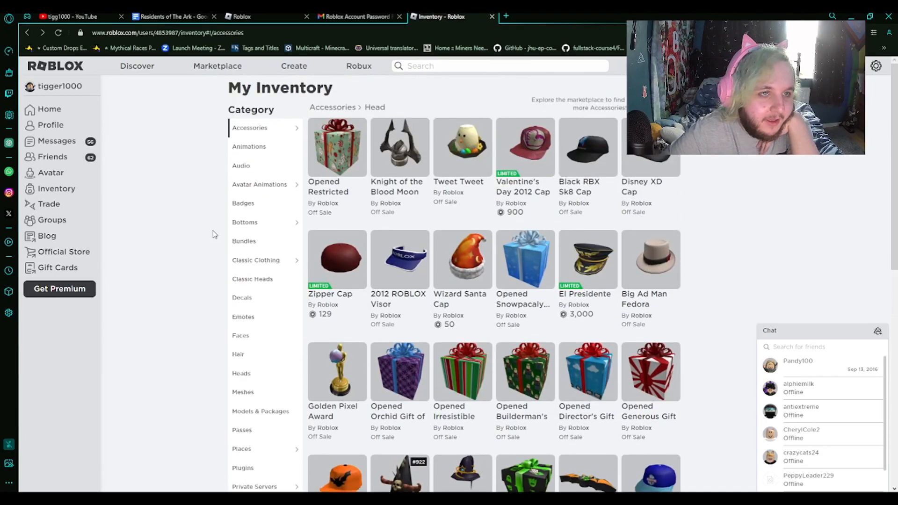
Go Home, open the profile and scroll past collections, Eddsworld group, favorites and badges.
{"action": "left_click", "coordinate": [49, 109]}
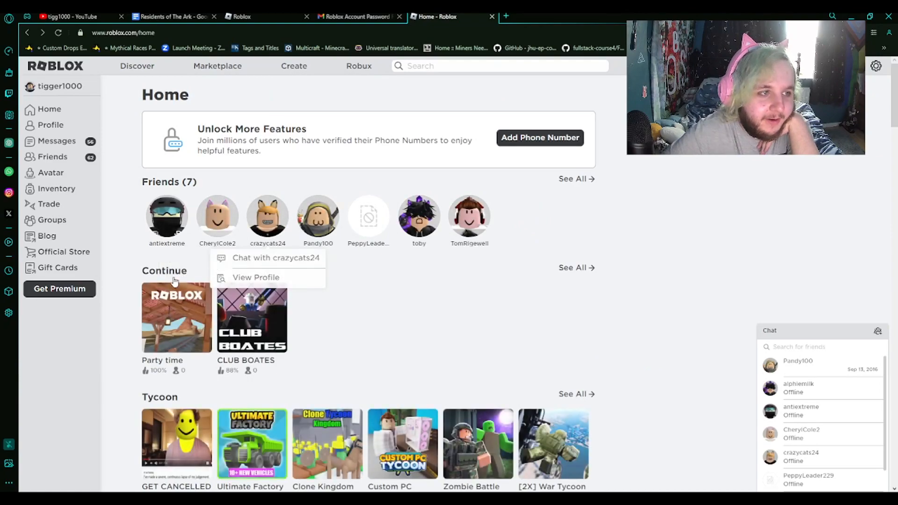
{"action": "scroll", "scroll_direction": "down", "scroll_amount": 3}
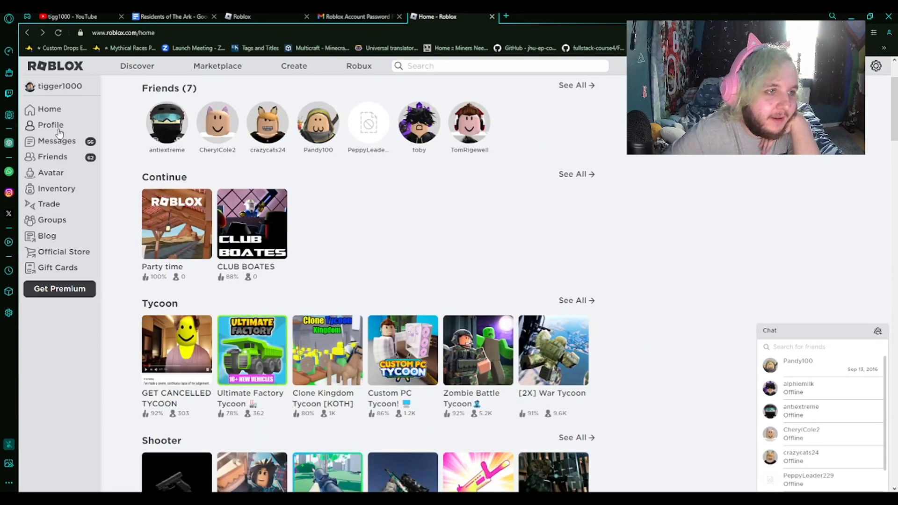
{"action": "left_click", "coordinate": [51, 125]}
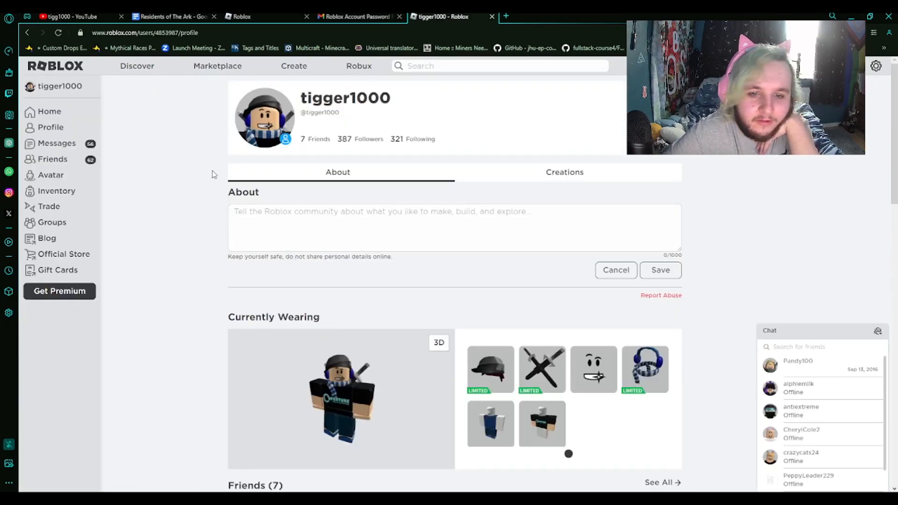
{"action": "scroll", "scroll_direction": "down", "scroll_amount": 3}
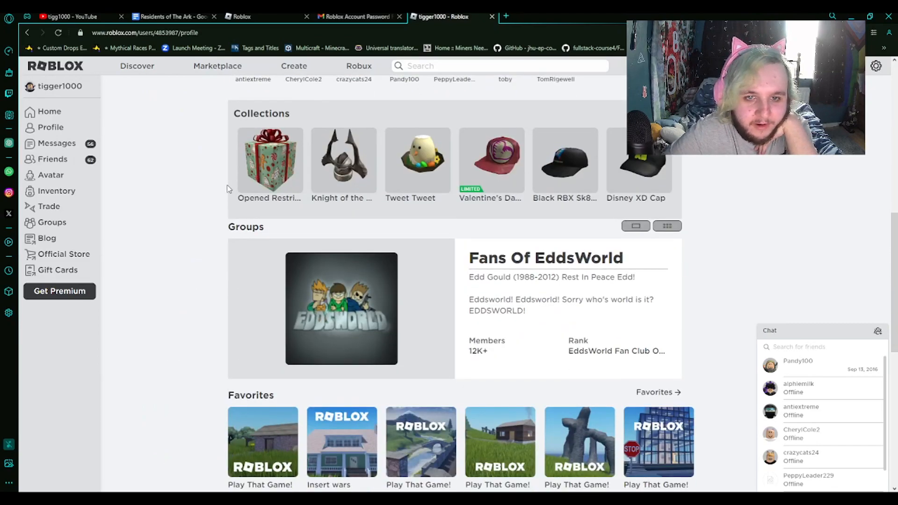
{"action": "scroll", "scroll_direction": "down", "scroll_amount": 3}
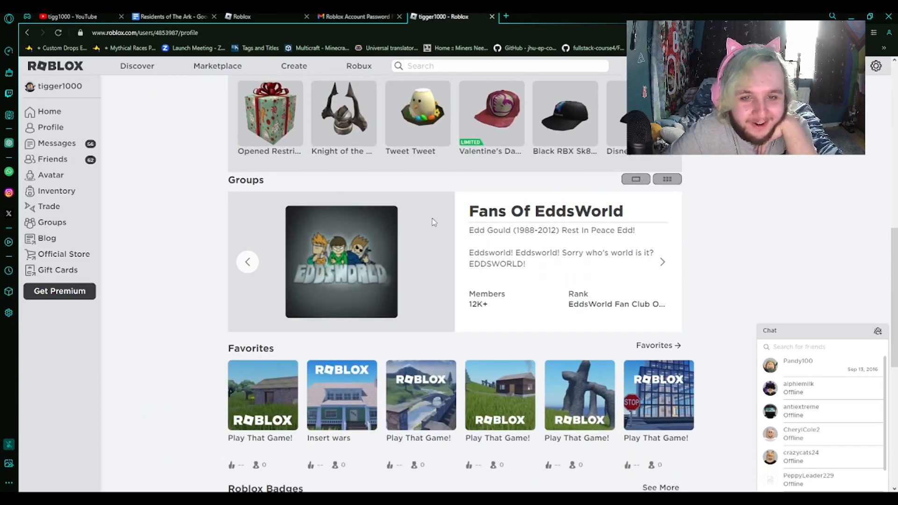
{"action": "mouse_move", "coordinate": [418, 216]}
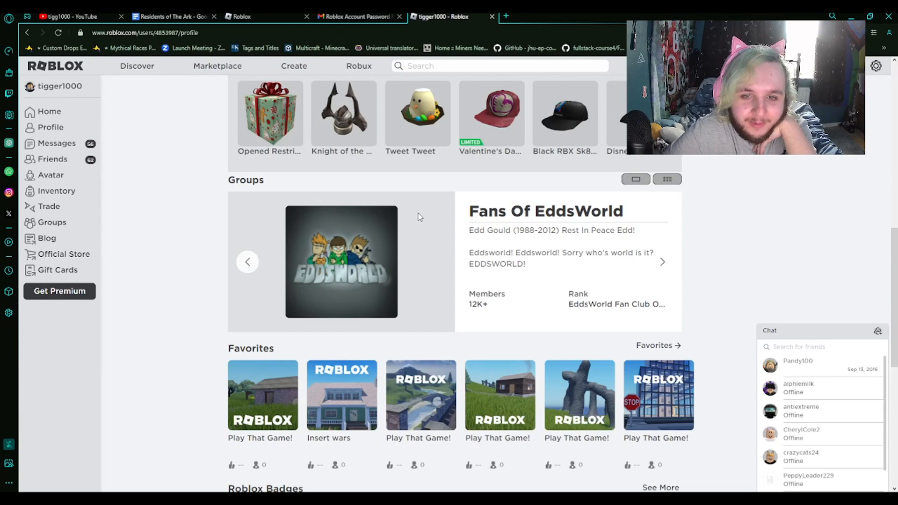
{"action": "scroll", "scroll_direction": "down", "scroll_amount": 3}
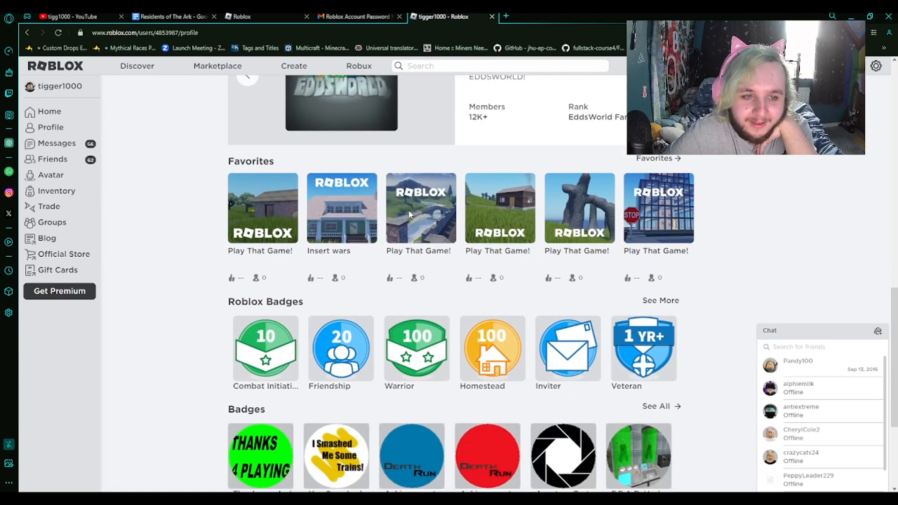
{"action": "scroll", "scroll_direction": "down", "scroll_amount": 3}
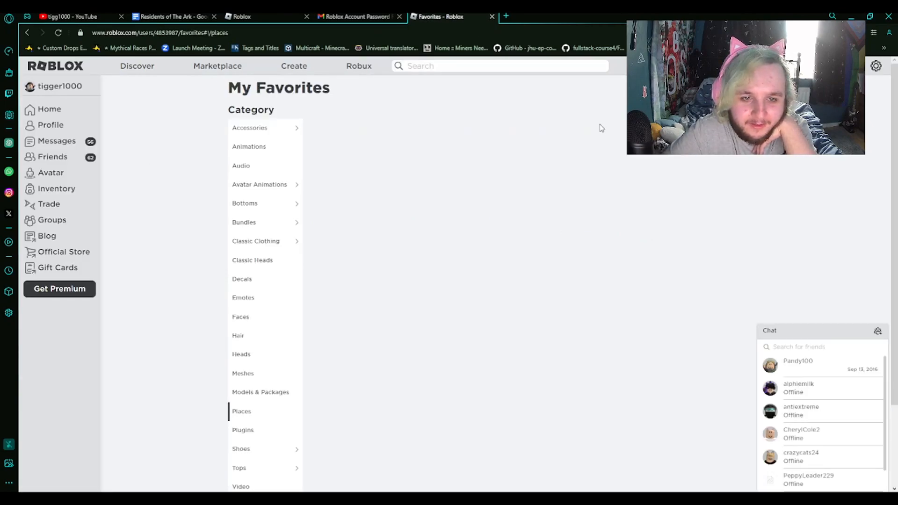
{"action": "mouse_move", "coordinate": [590, 127]}
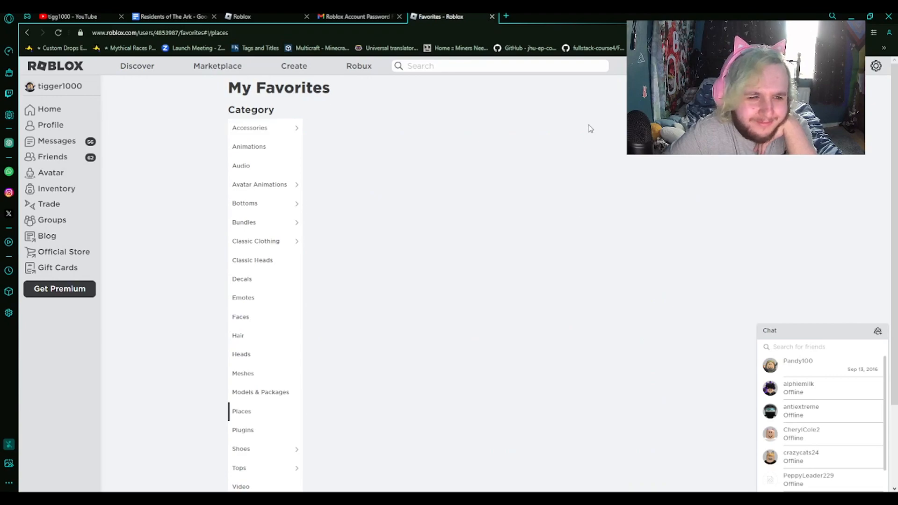
Show the Places category of My Favorites and scroll to the end of the grid.
{"action": "left_click", "coordinate": [241, 411]}
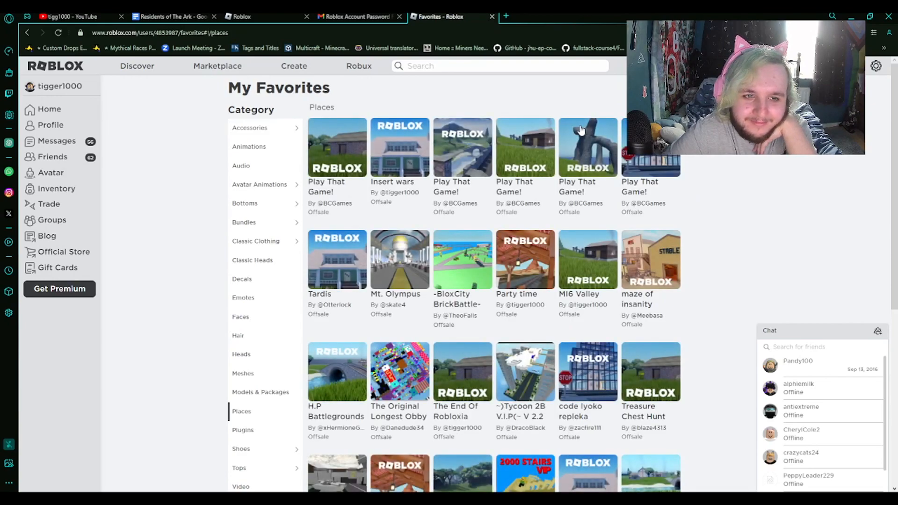
{"action": "scroll", "scroll_direction": "down", "scroll_amount": 3}
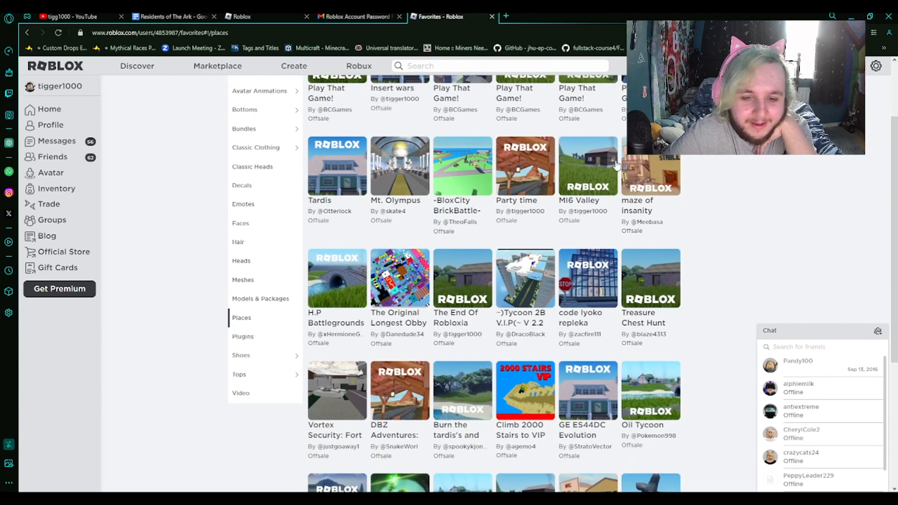
{"action": "scroll", "scroll_direction": "down", "scroll_amount": 3}
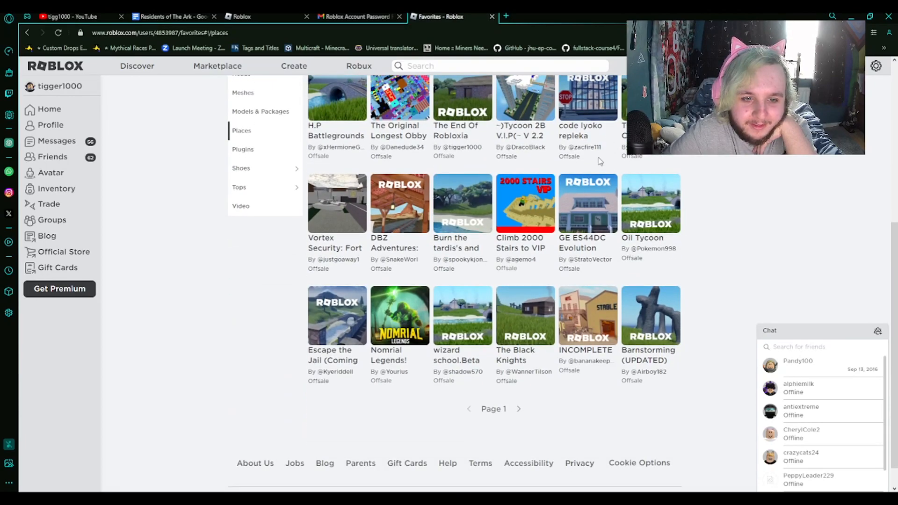
From the profile, expand Roblox Badges and read the Welcome To The Club and Veteran badge descriptions.
{"action": "left_click", "coordinate": [51, 127]}
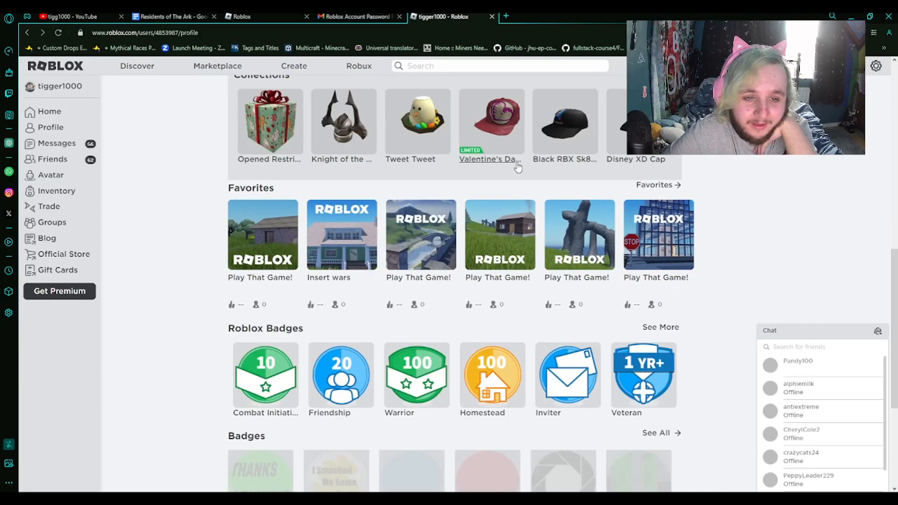
{"action": "scroll", "scroll_direction": "down", "scroll_amount": 3}
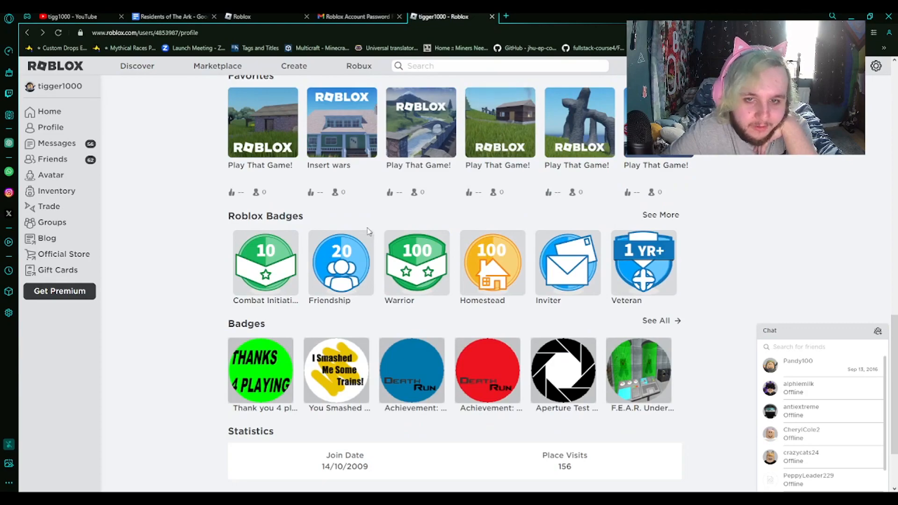
{"action": "left_click", "coordinate": [659, 214]}
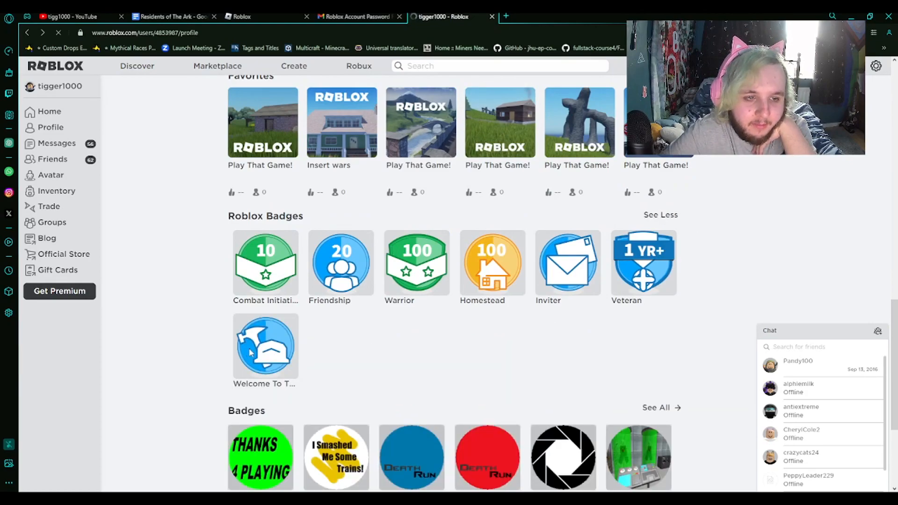
{"action": "left_click", "coordinate": [266, 345]}
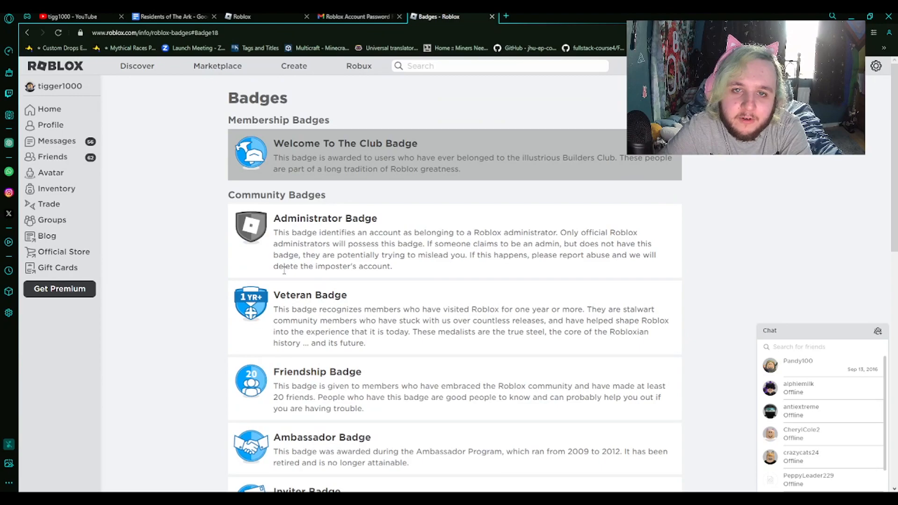
{"action": "left_click", "coordinate": [51, 127]}
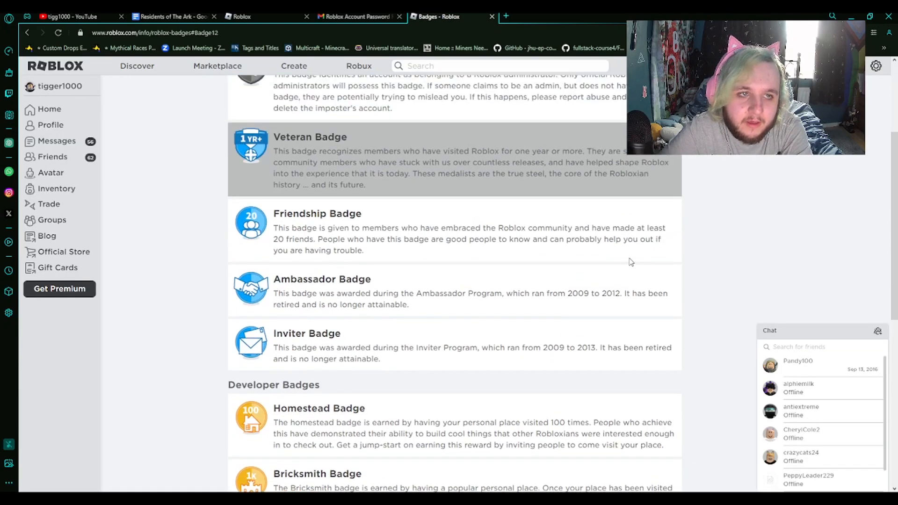
{"action": "mouse_move", "coordinate": [622, 264]}
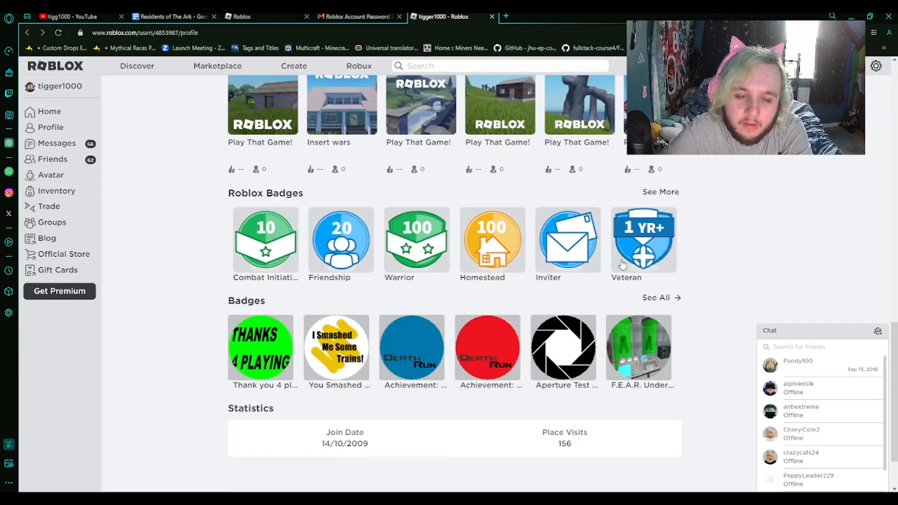
{"action": "mouse_move", "coordinate": [511, 250]}
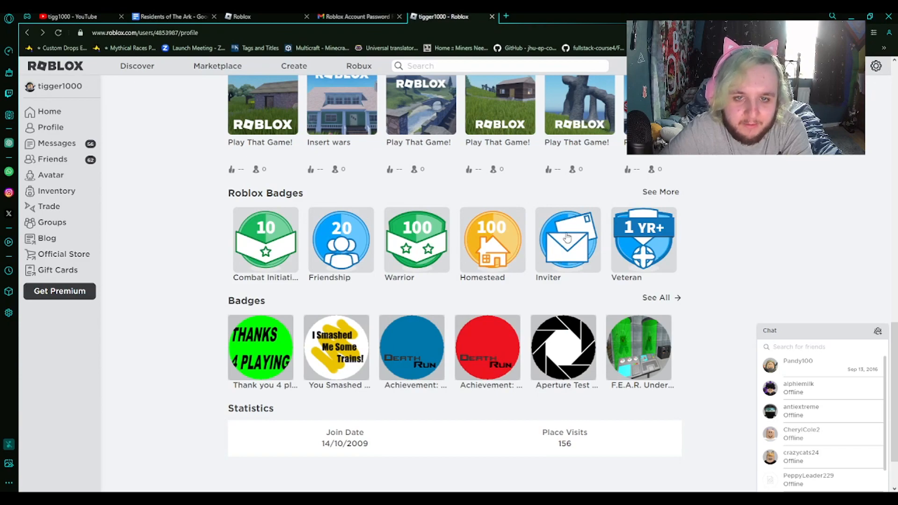
{"action": "mouse_move", "coordinate": [424, 237]}
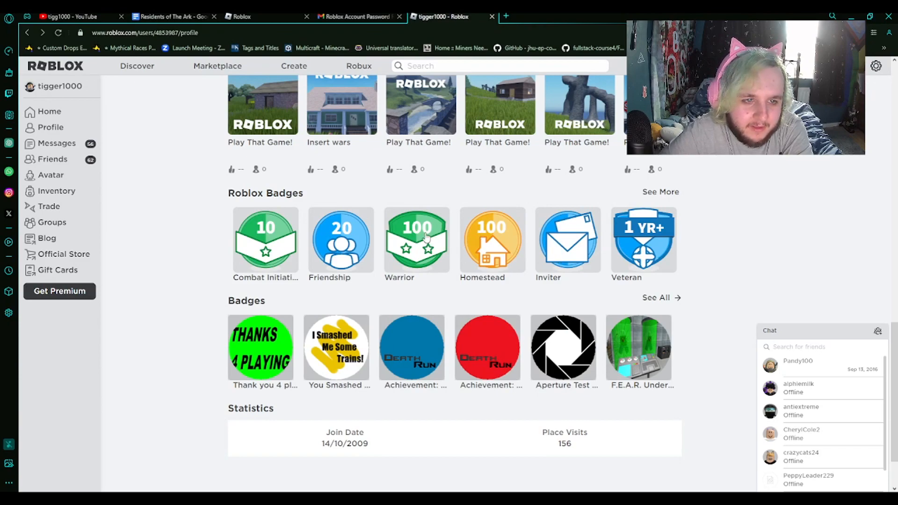
{"action": "left_click", "coordinate": [660, 192]}
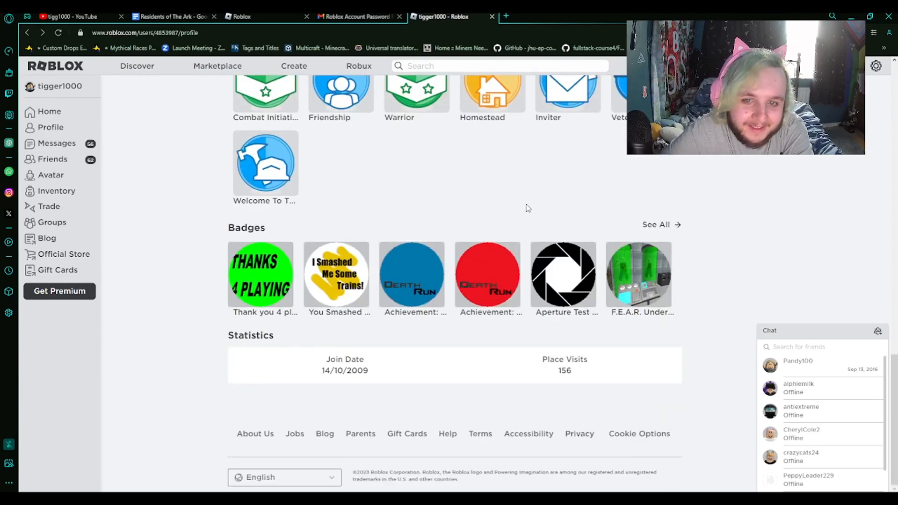
{"action": "mouse_move", "coordinate": [501, 252]}
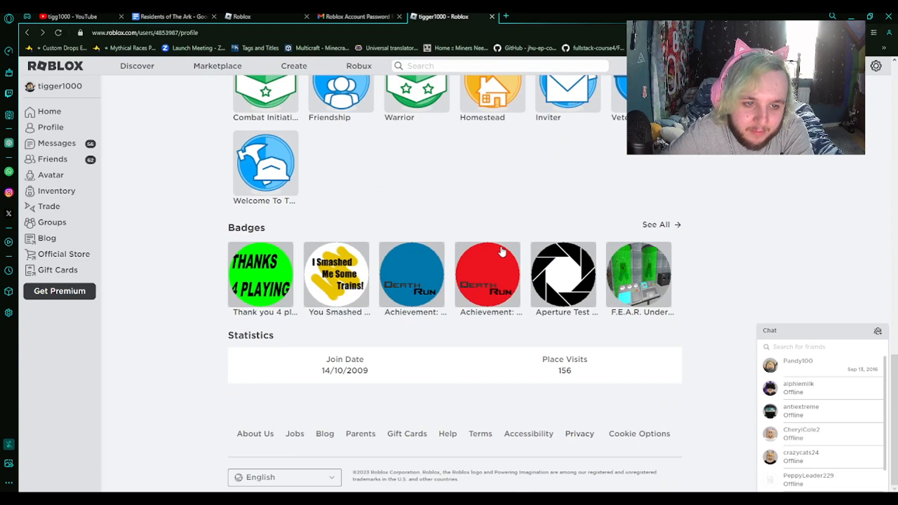
{"action": "mouse_move", "coordinate": [358, 379]}
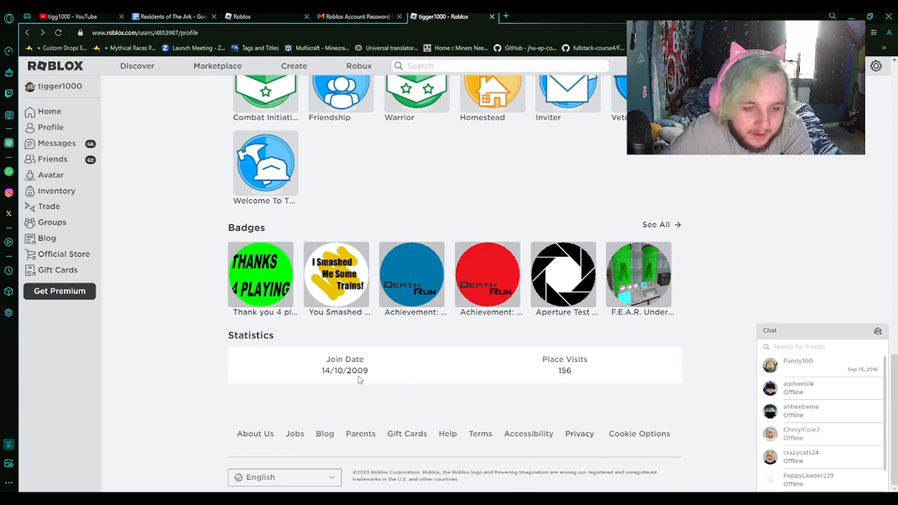
{"action": "mouse_move", "coordinate": [343, 381]}
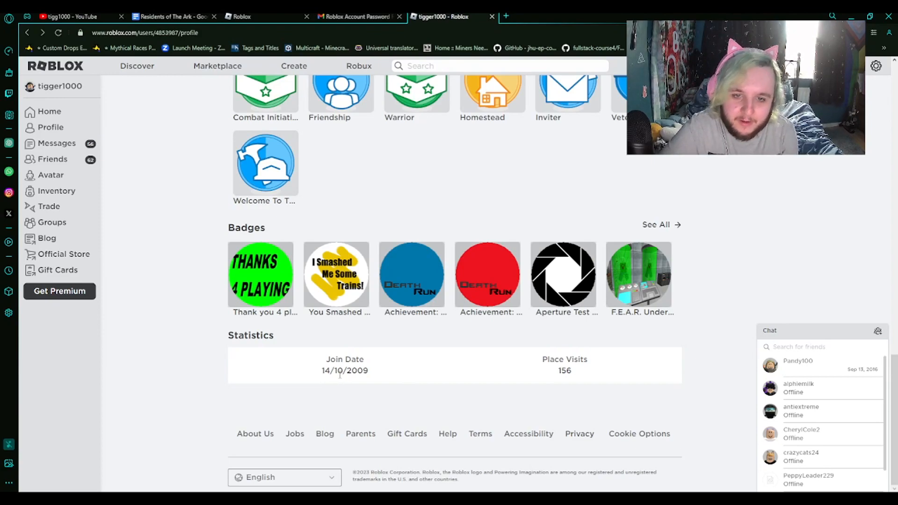
{"action": "scroll", "scroll_direction": "up", "scroll_amount": 3}
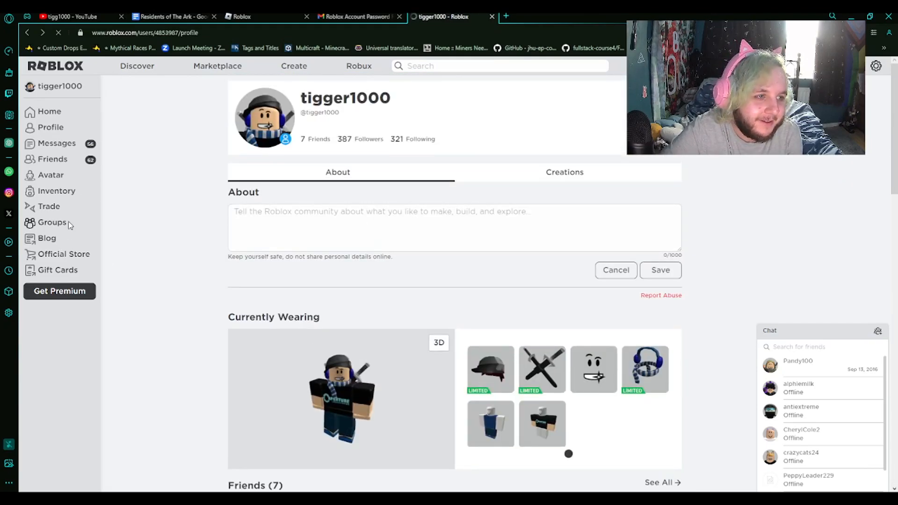
View the Fans Of EddsWorld group wall, briefly visit the Blog, then go to Avatar.
{"action": "left_click", "coordinate": [51, 222]}
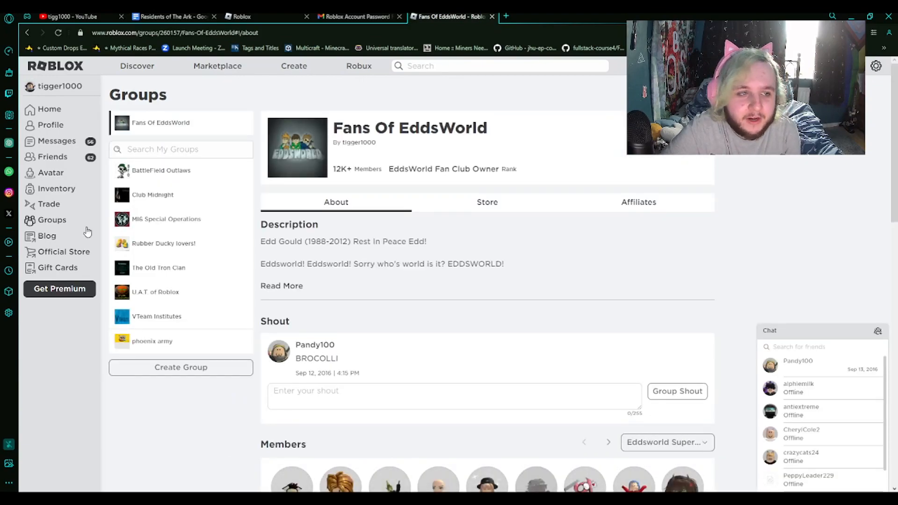
{"action": "scroll", "scroll_direction": "down", "scroll_amount": 3}
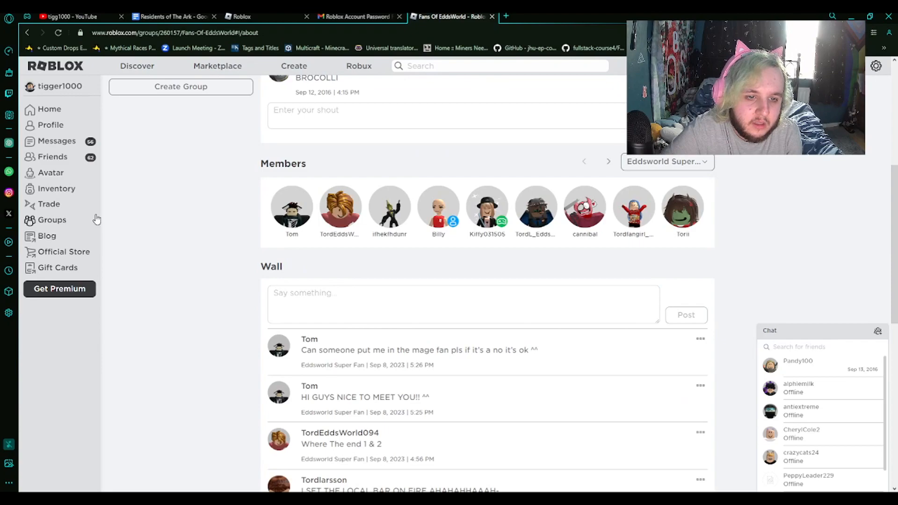
{"action": "mouse_move", "coordinate": [52, 238]}
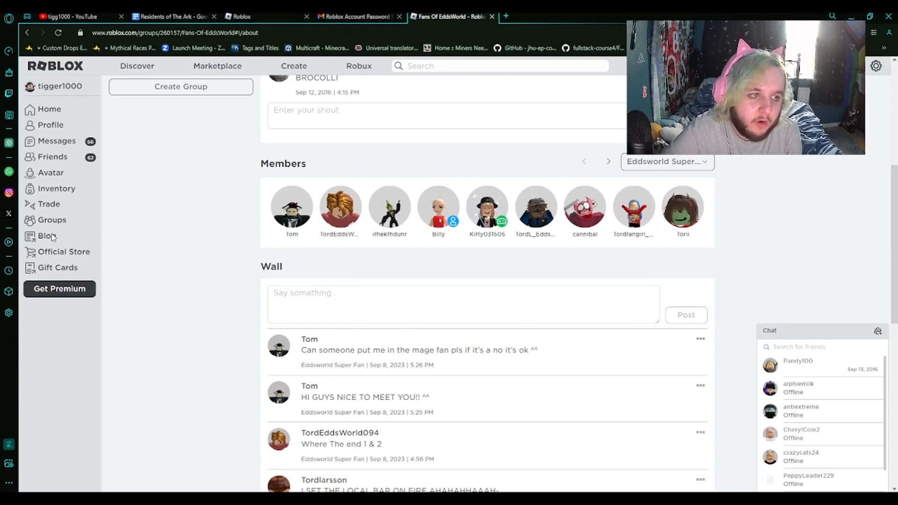
{"action": "left_click", "coordinate": [46, 235]}
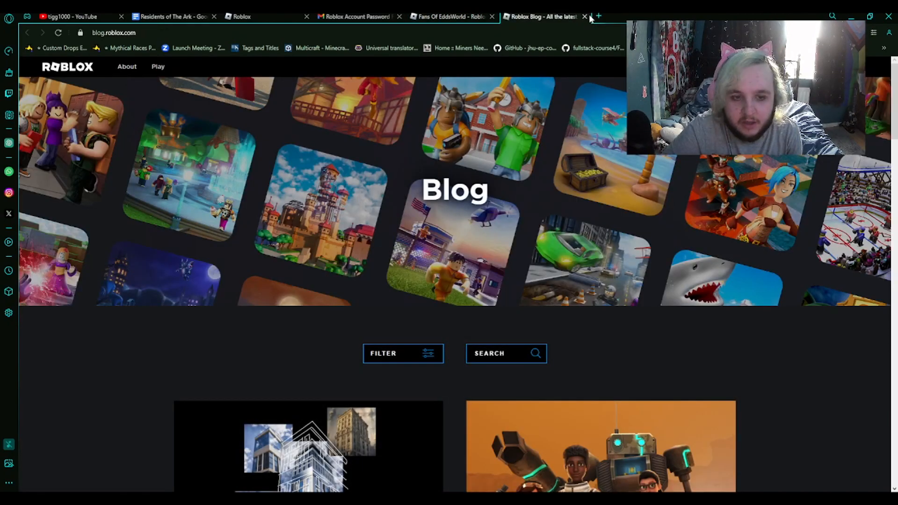
{"action": "left_click", "coordinate": [584, 16]}
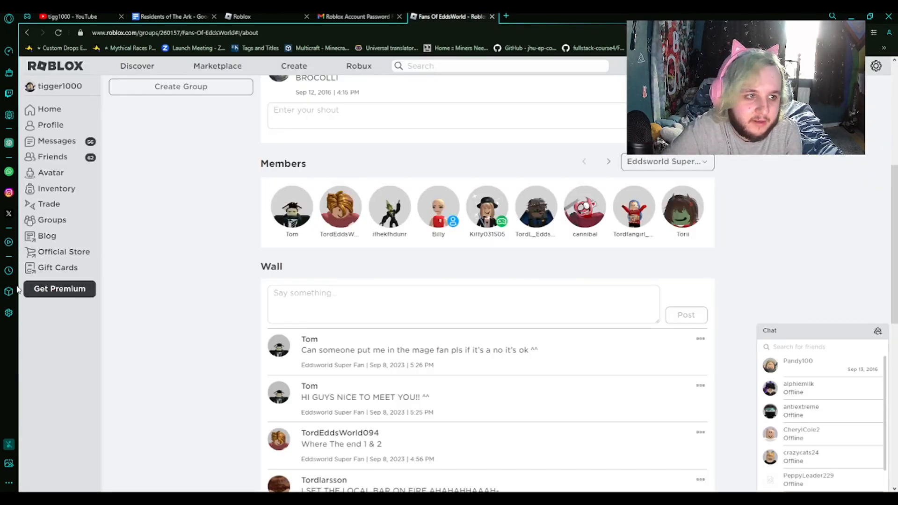
{"action": "mouse_move", "coordinate": [67, 192]}
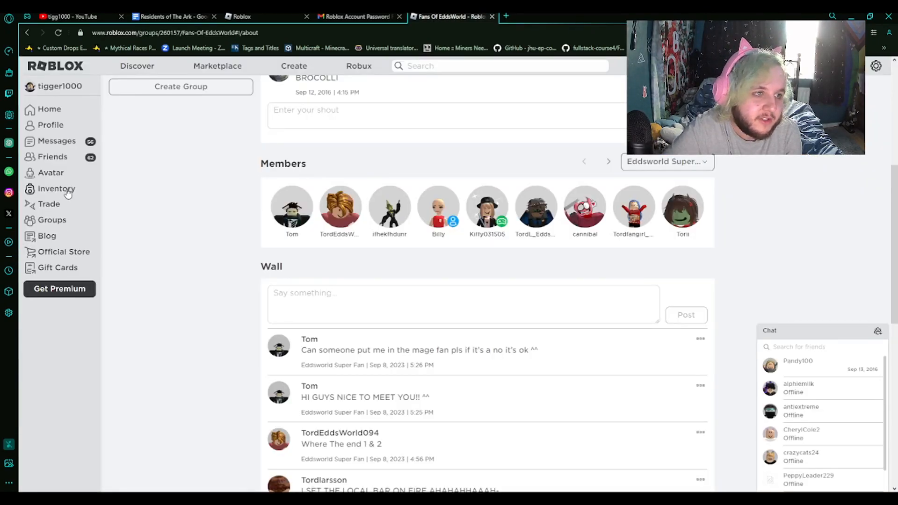
{"action": "left_click", "coordinate": [51, 172]}
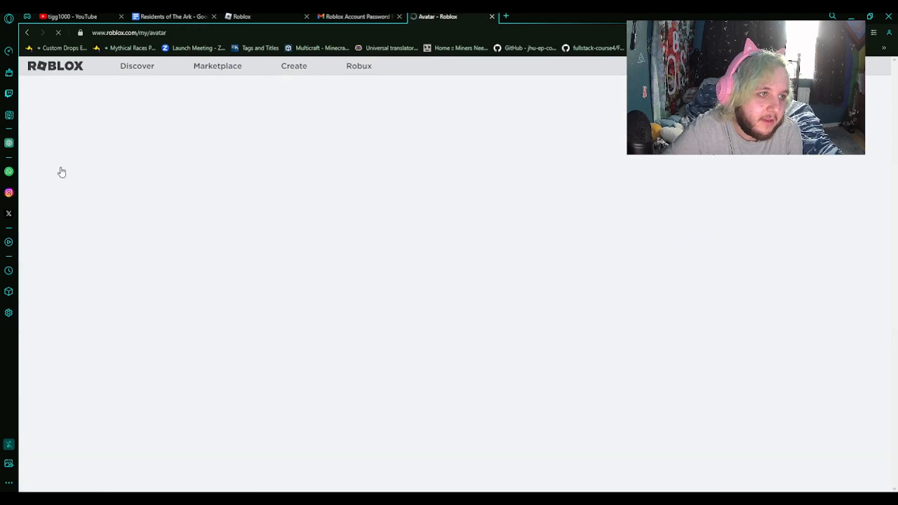